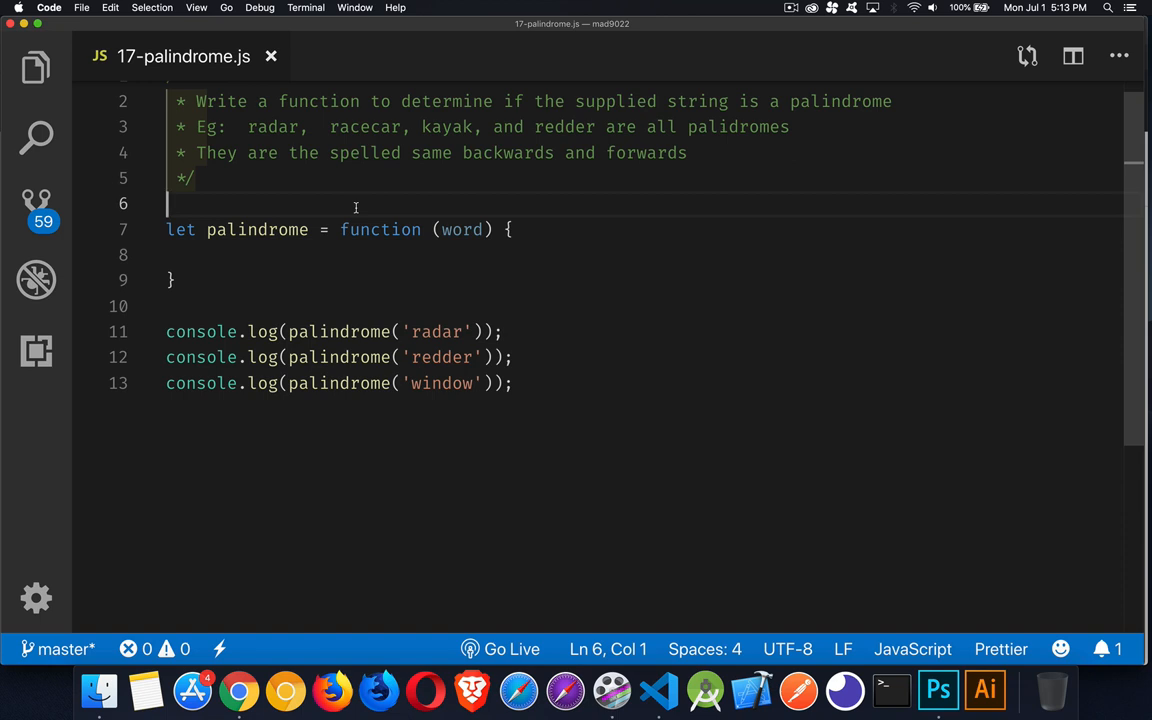
# - Highlight the example palindromes kayak, radar and racecar in the comment
pyautogui.doubleClick(272, 126)
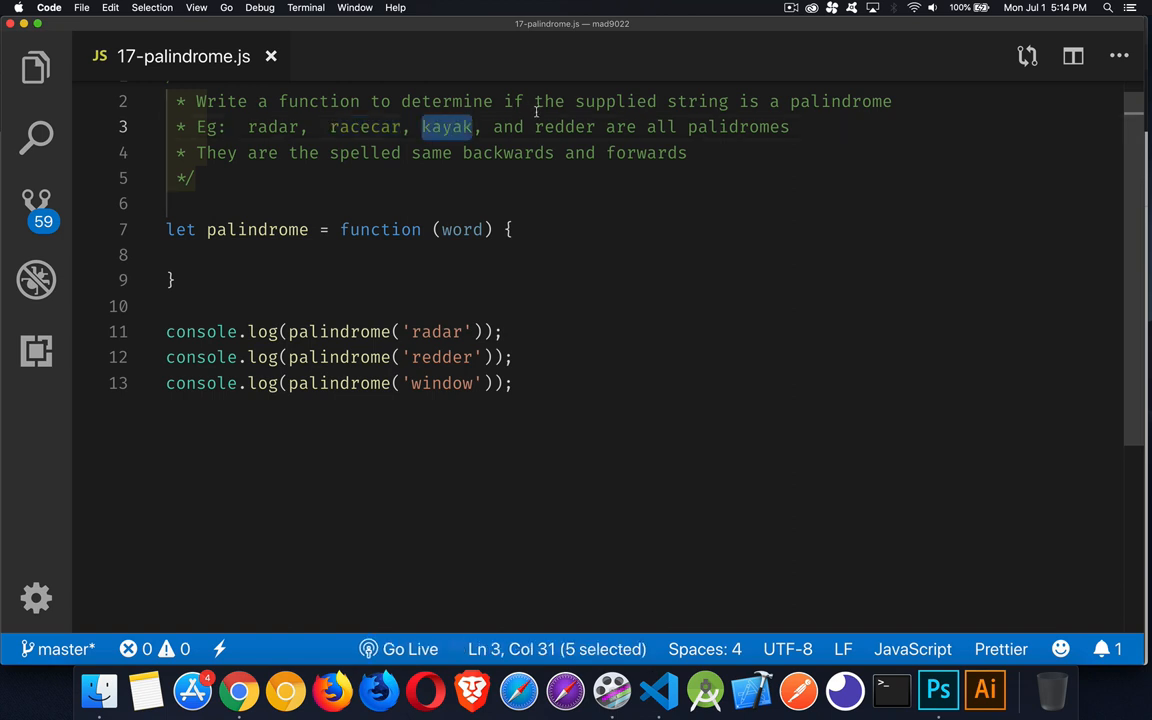
pyautogui.moveTo(296, 126)
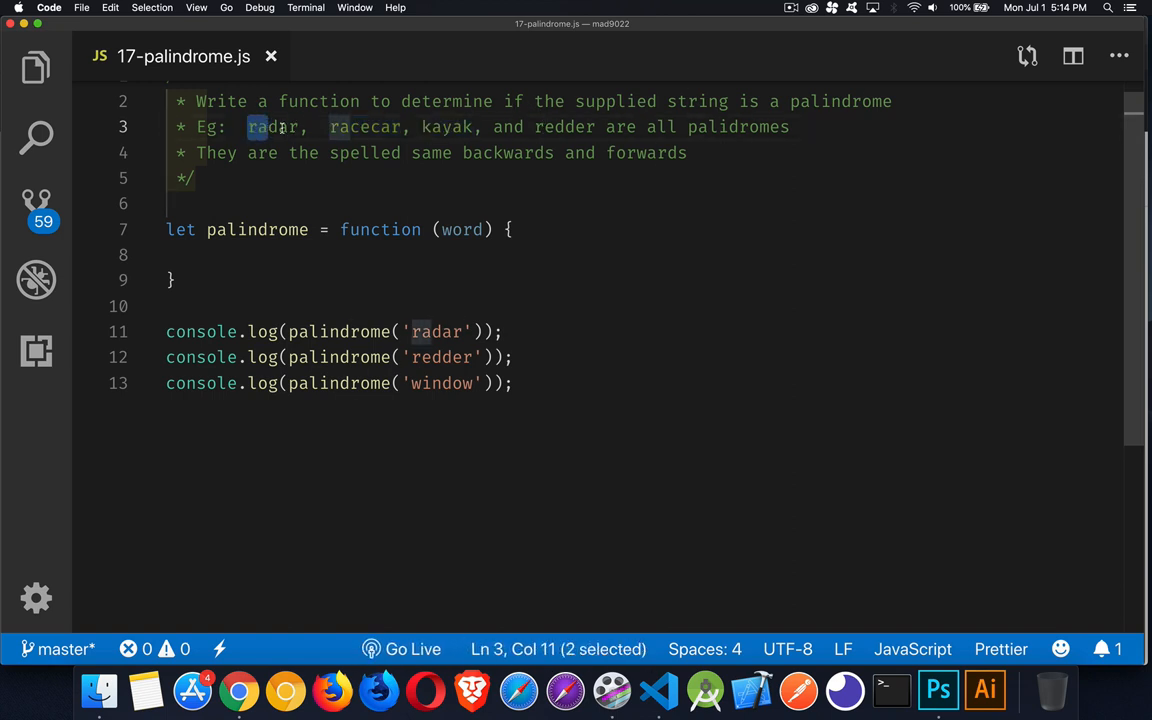
pyautogui.moveTo(248, 128); pyautogui.dragTo(304, 128)
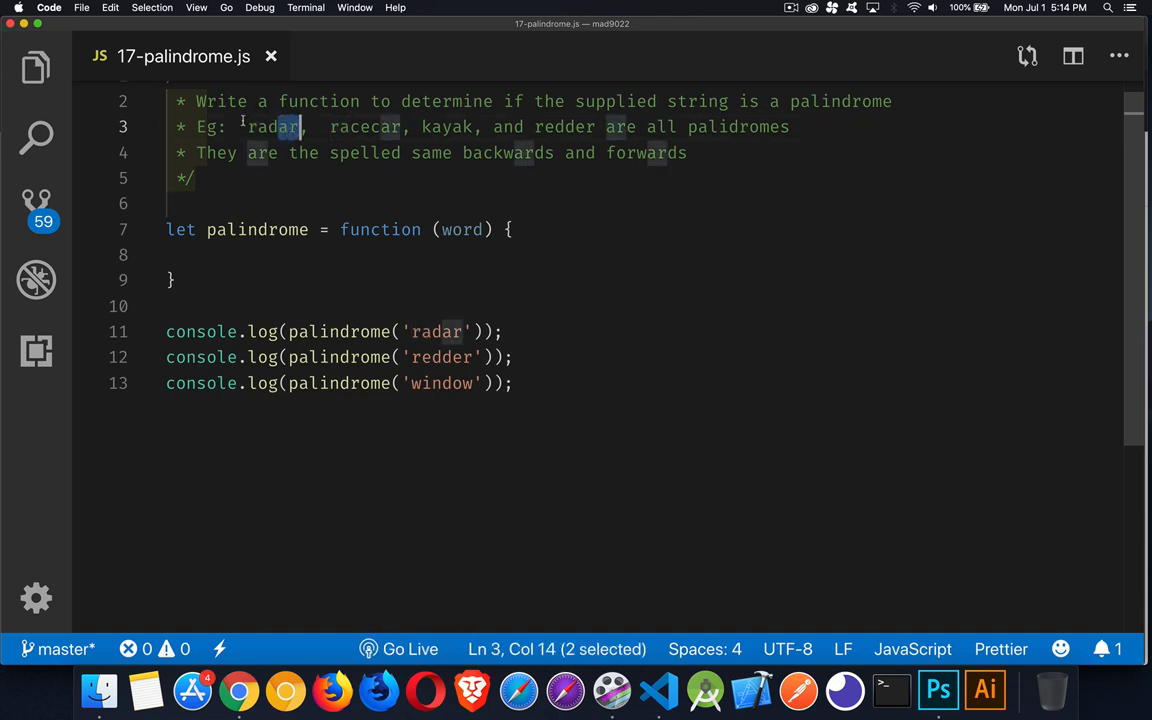
pyautogui.click(330, 128)
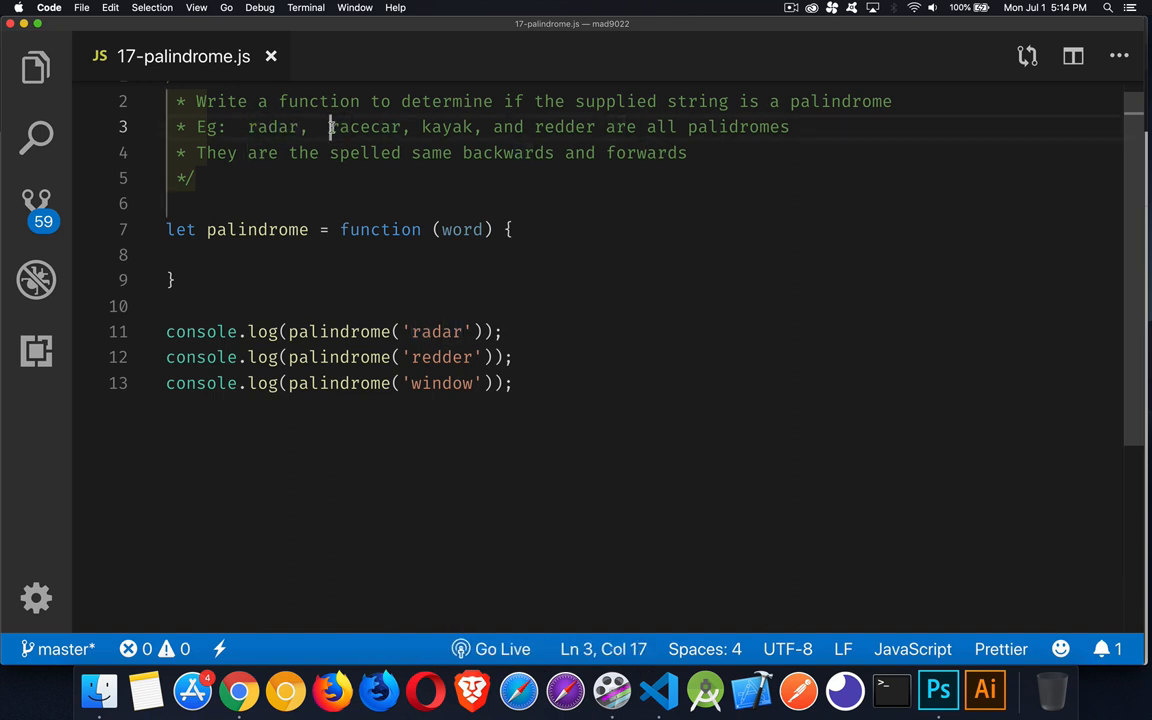
pyautogui.doubleClick(344, 128)
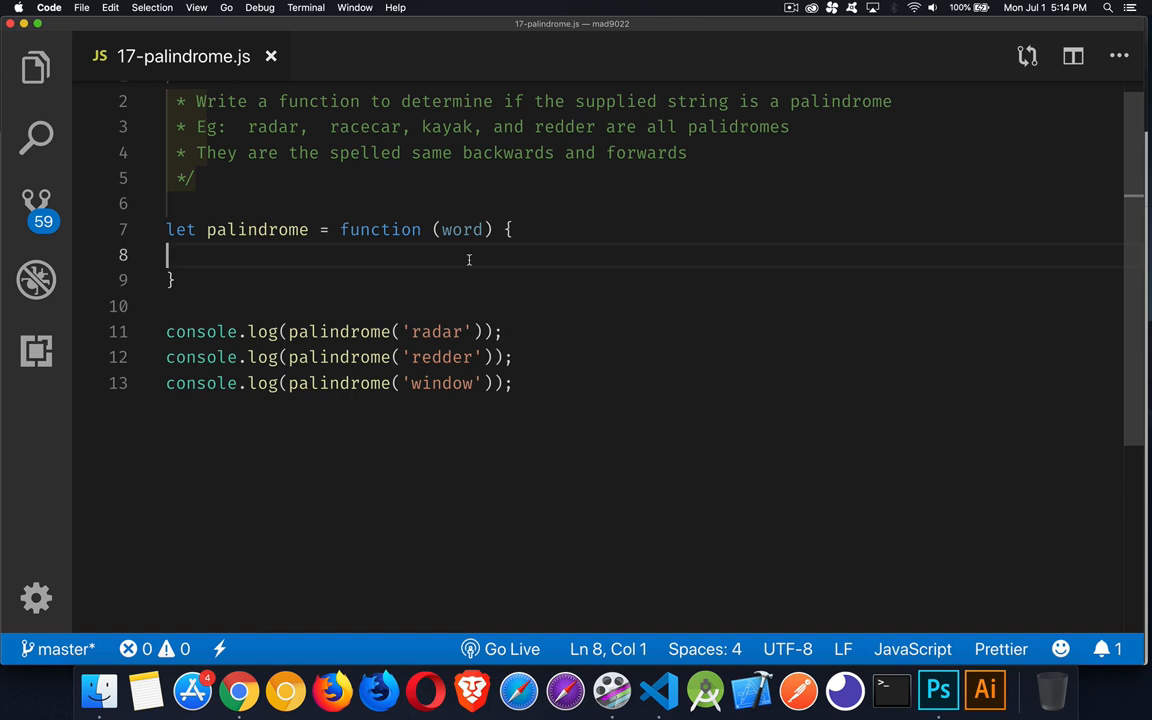
pyautogui.moveTo(528, 388)
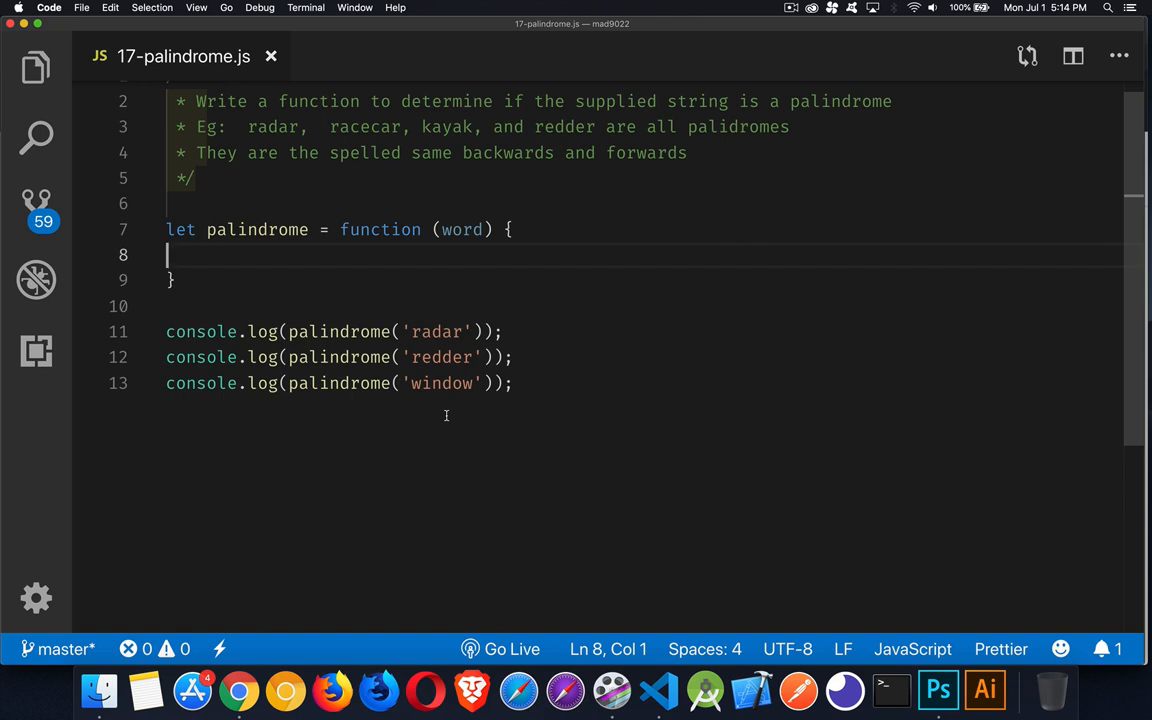
pyautogui.moveTo(628, 262)
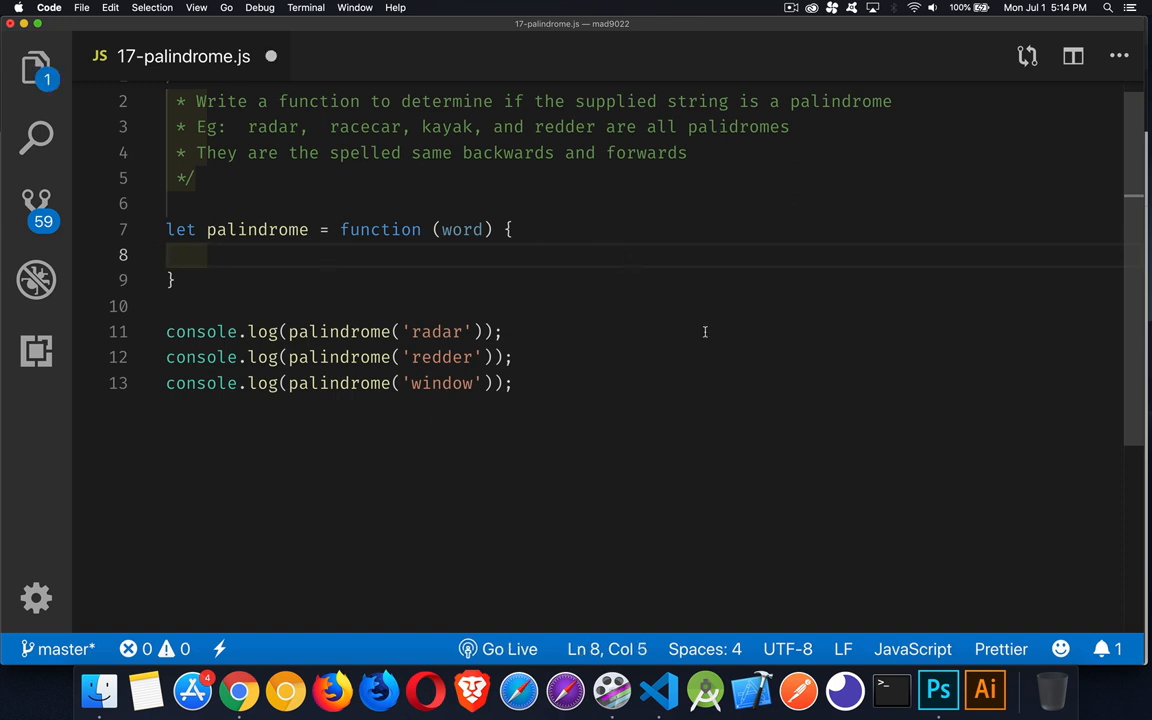
pyautogui.moveTo(414, 200)
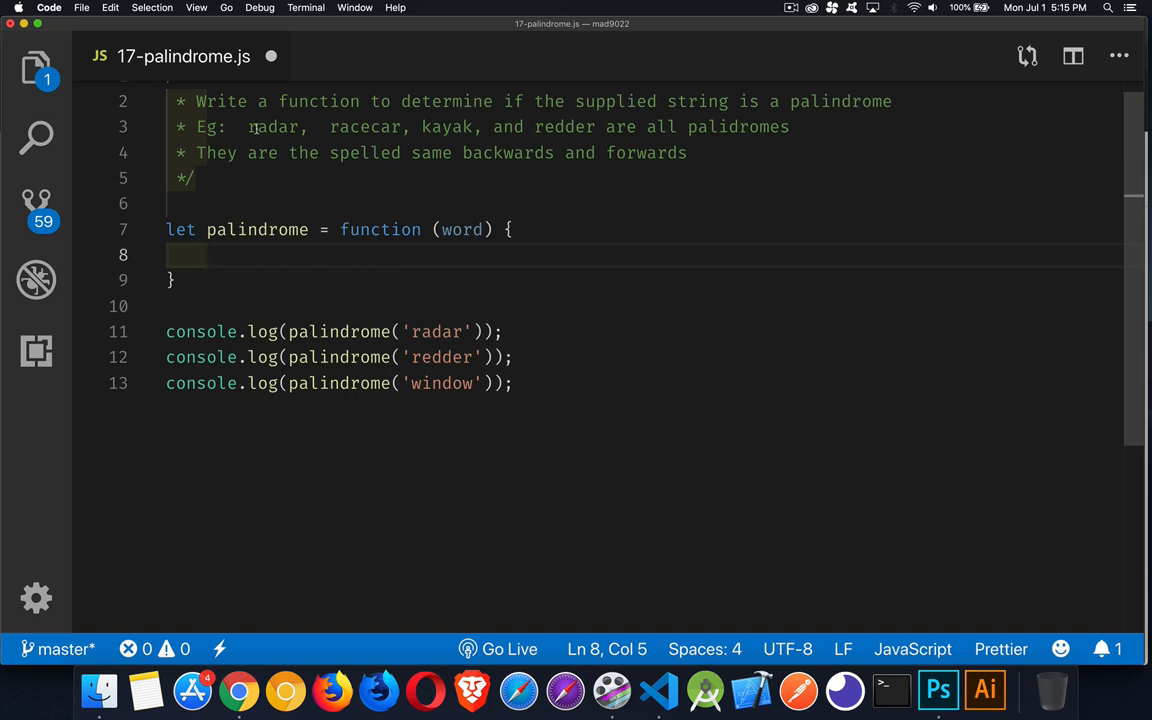
pyautogui.click(278, 128)
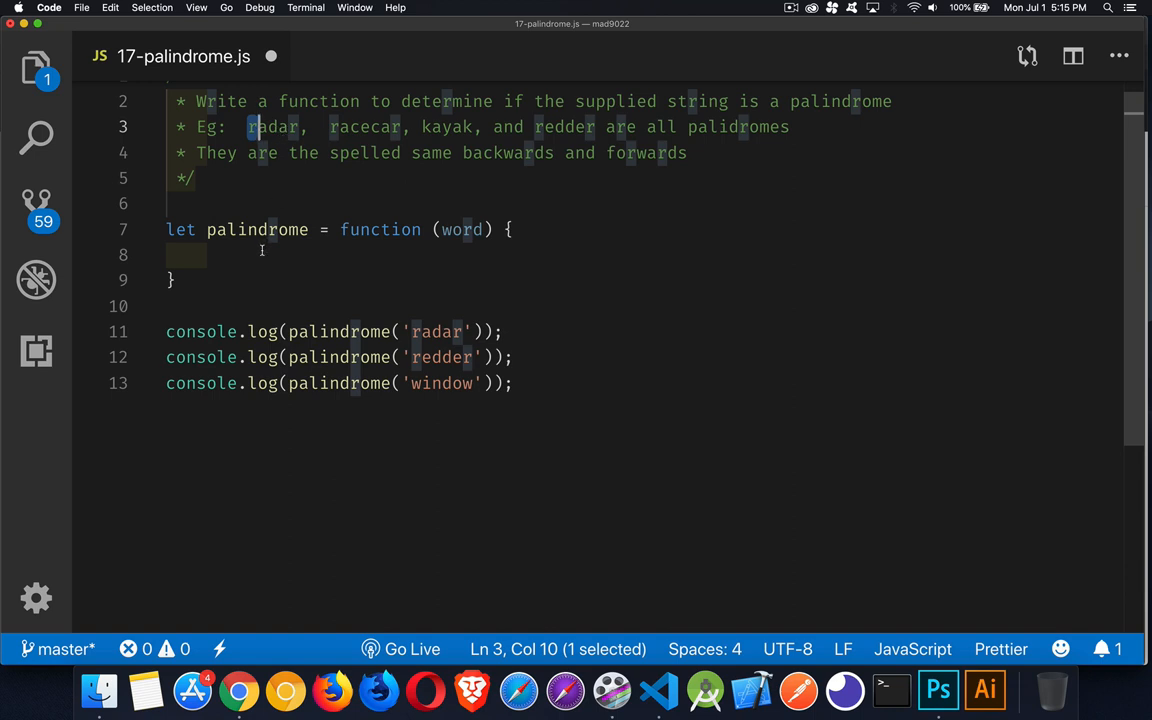
# - Declare let len = word.length and begin let start = word.substring(
pyautogui.write('let')
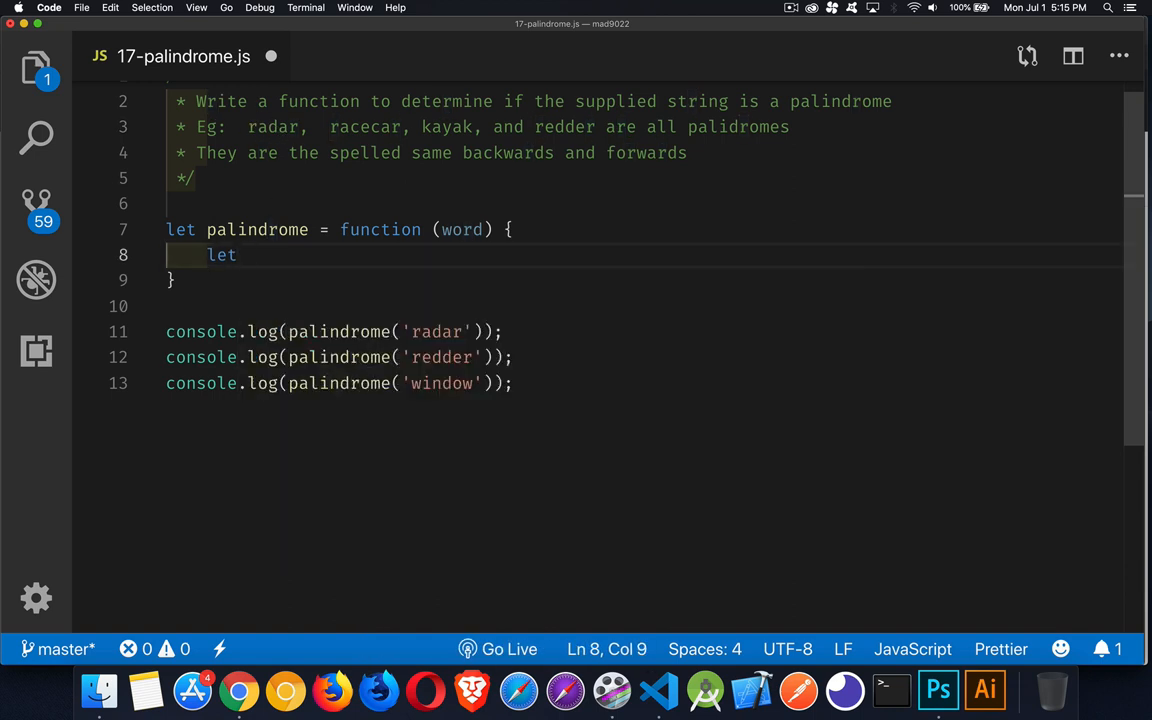
pyautogui.write('len = word.length;')
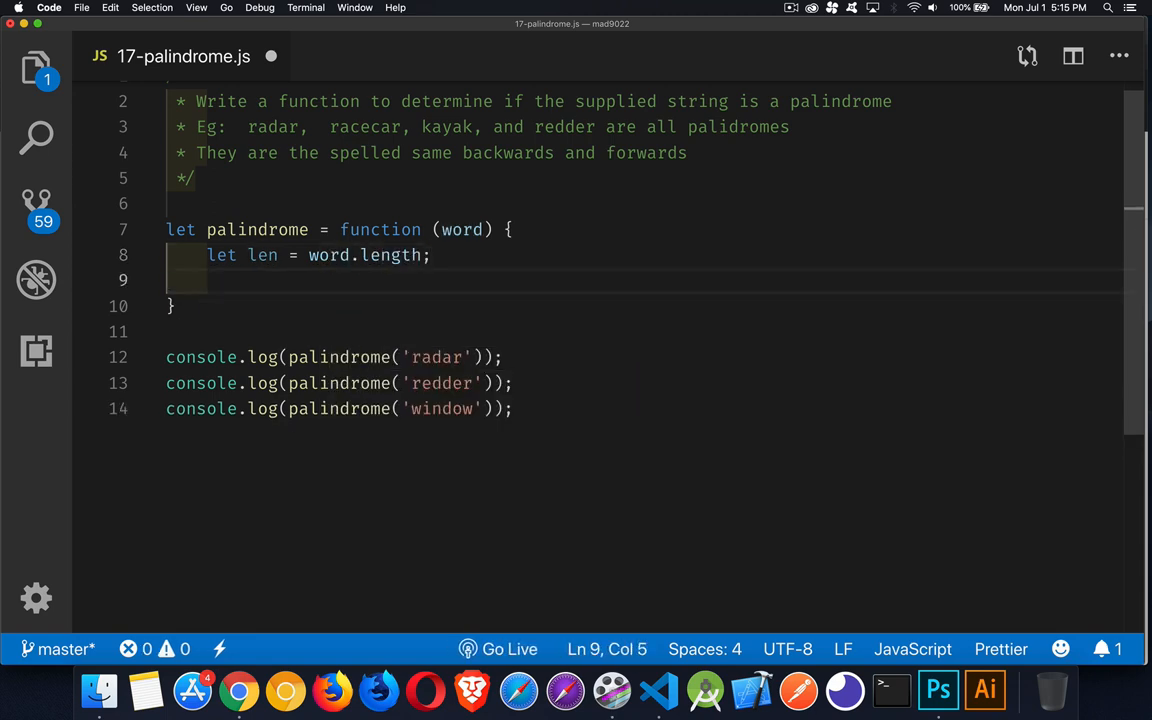
pyautogui.write('let start')
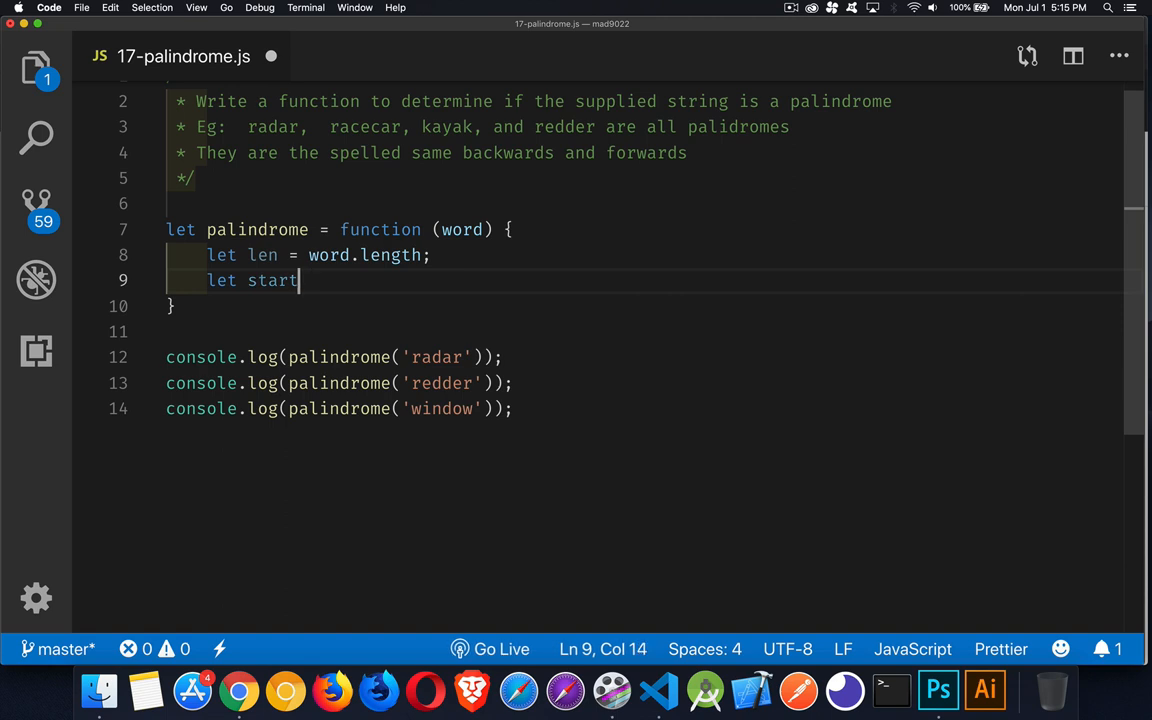
pyautogui.write('=')
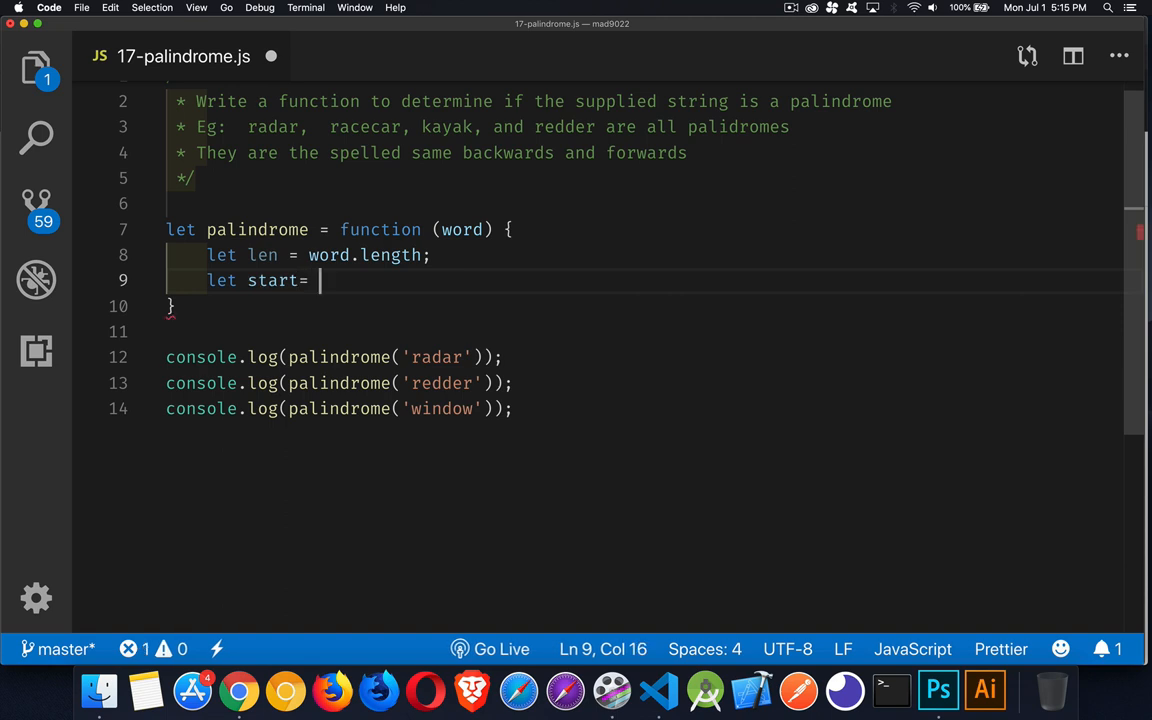
pyautogui.write('wor')
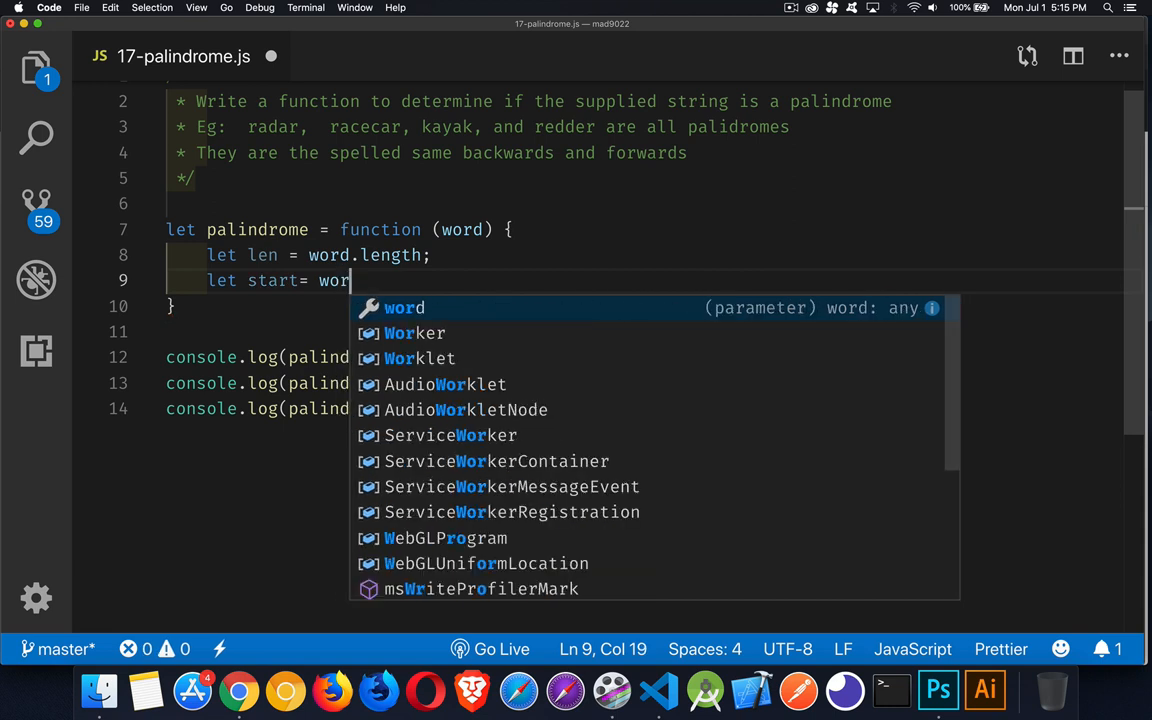
pyautogui.write('.subs')
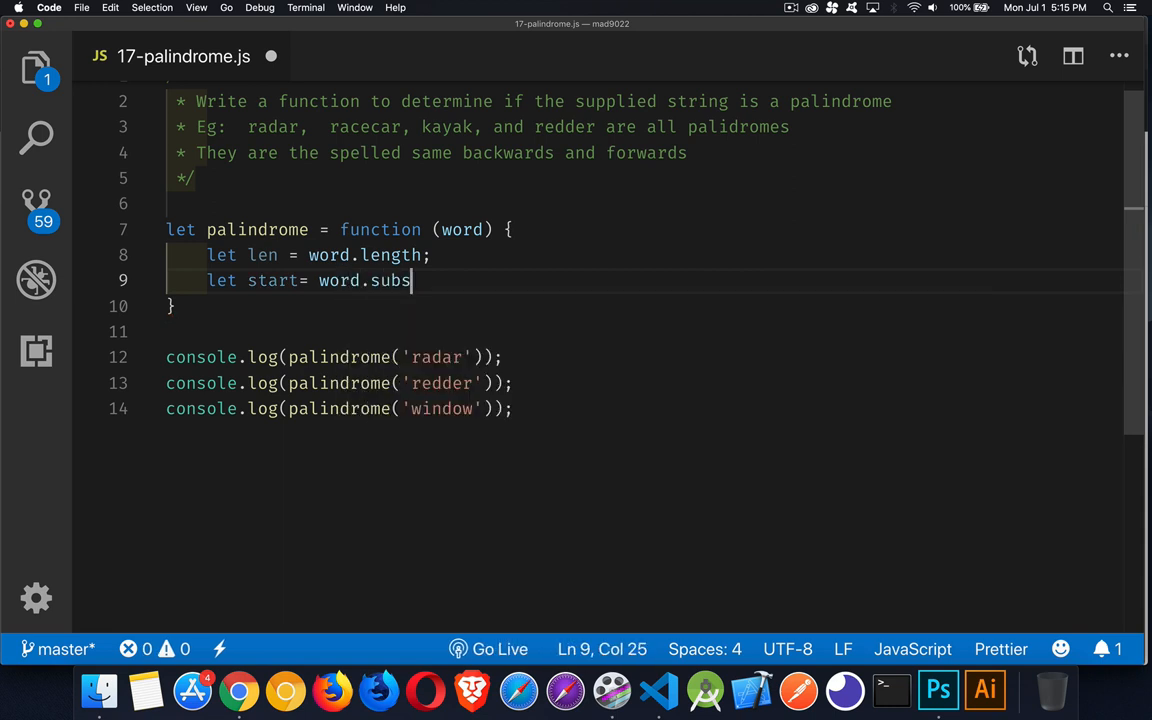
pyautogui.write('tring(')
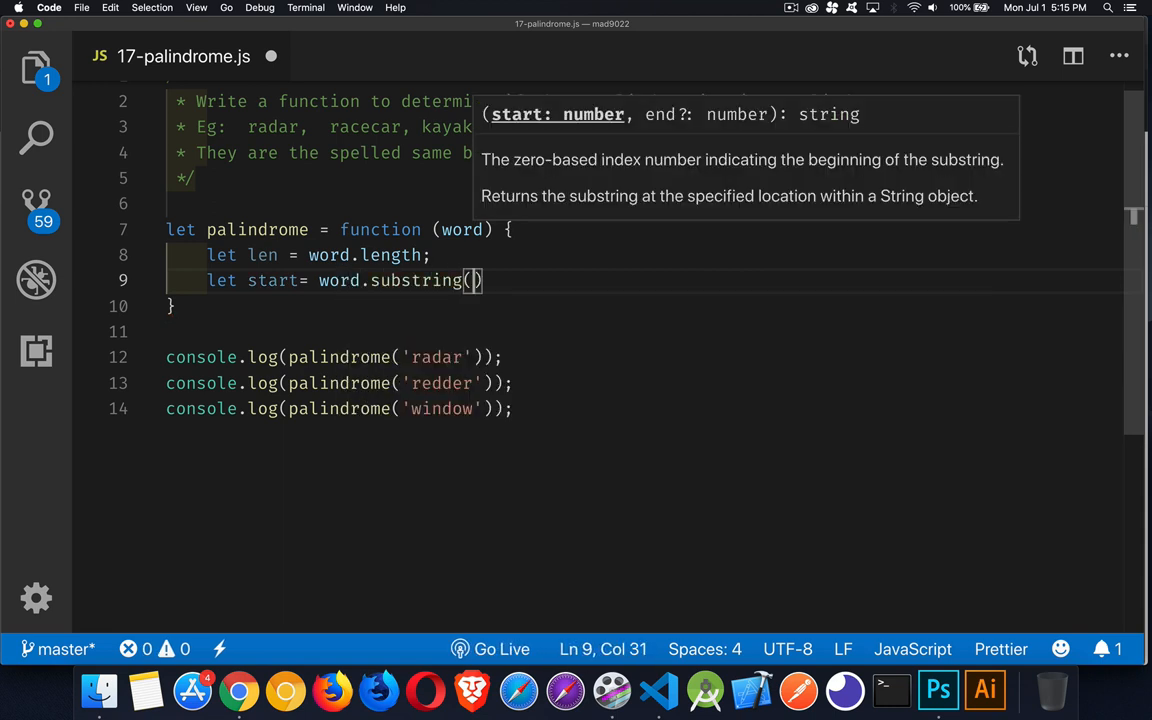
pyautogui.moveTo(688, 140)
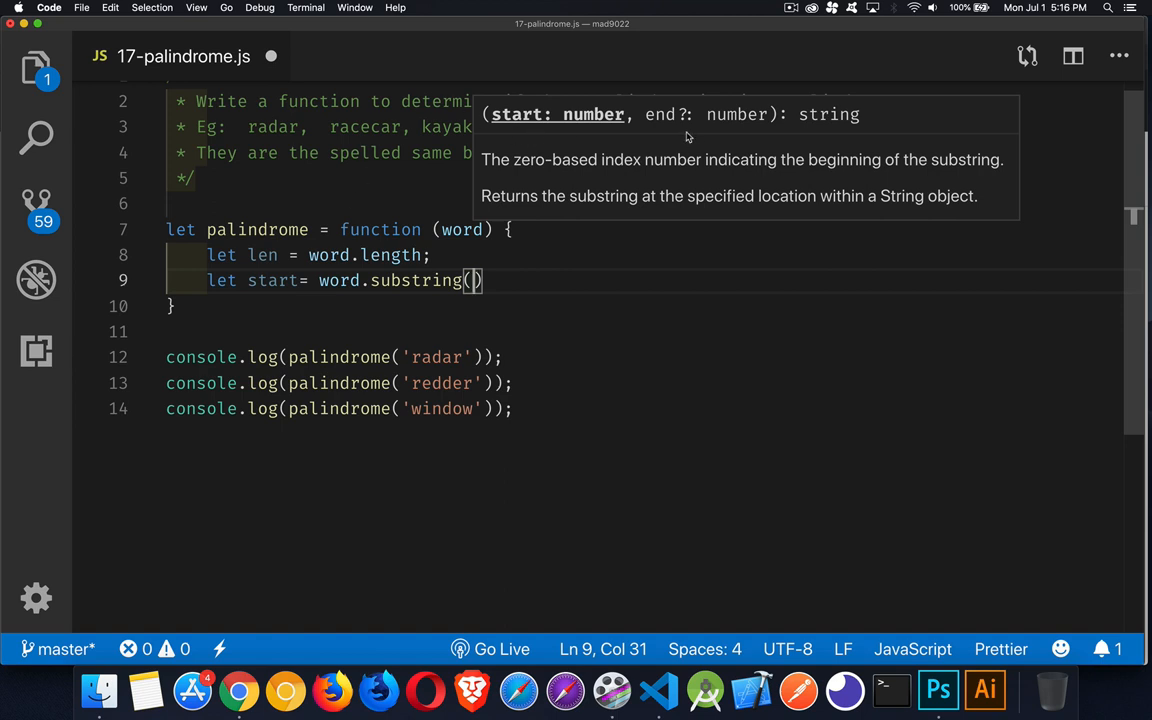
# - Make start the substring from 0 to Math.floor(len/2), converted to lowercase
pyautogui.write('0,')
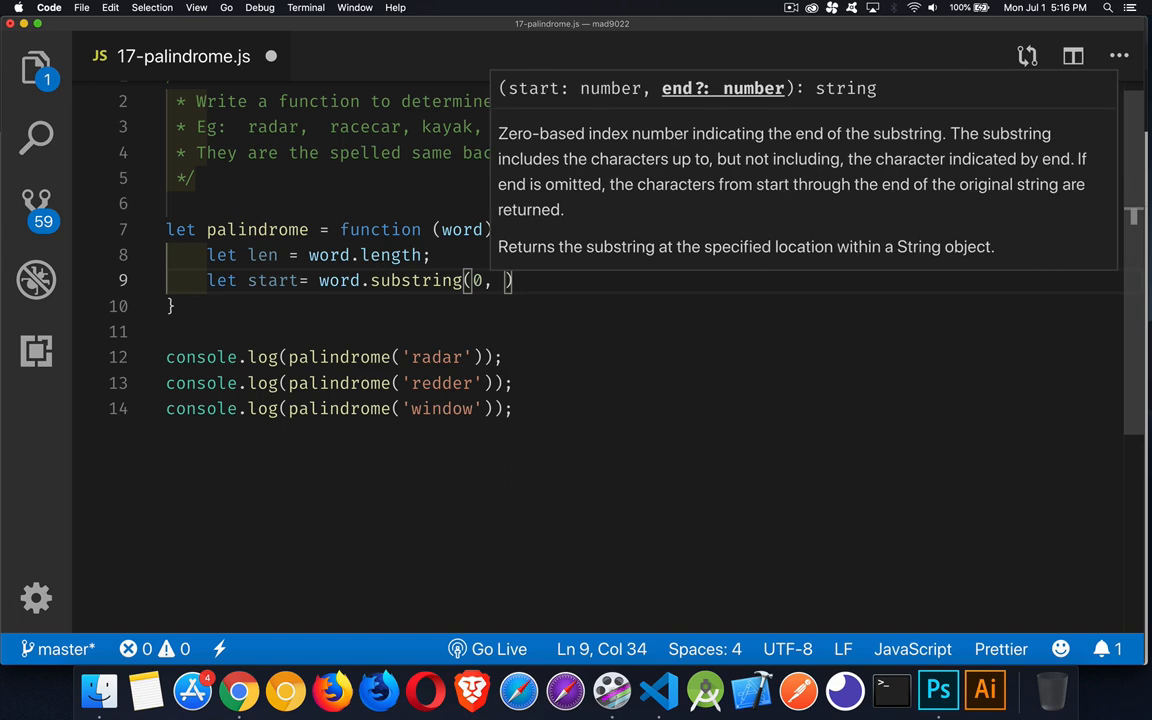
pyautogui.write('Math.floor(')
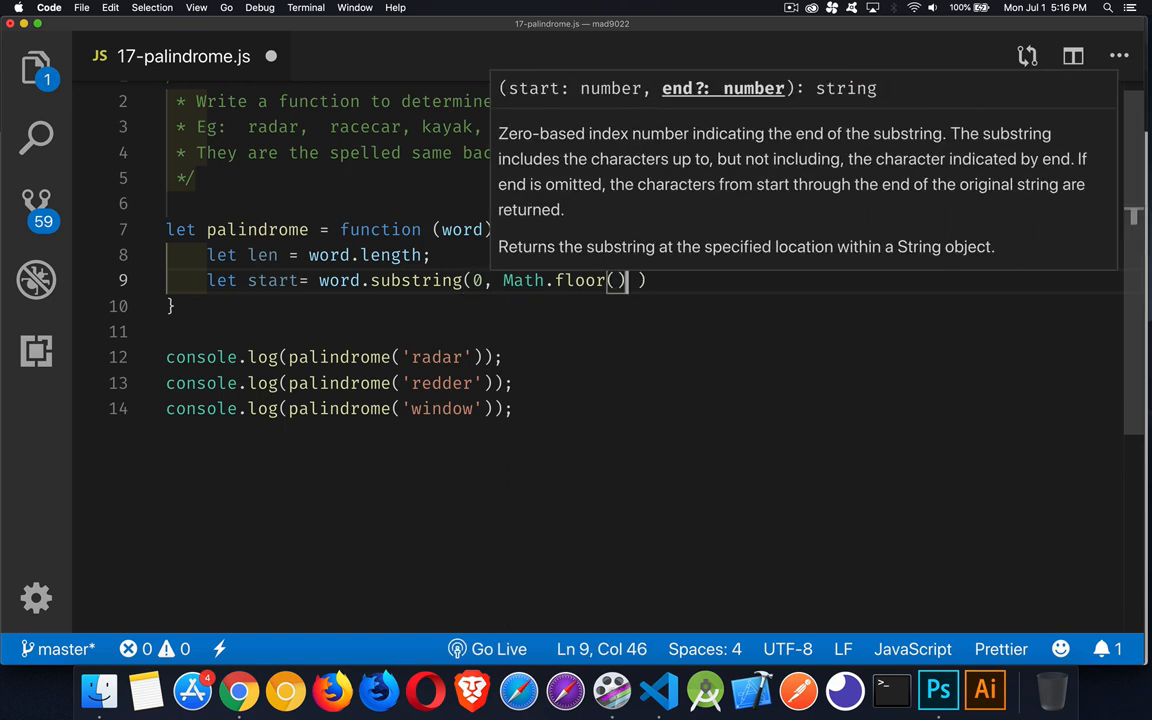
pyautogui.write('len')
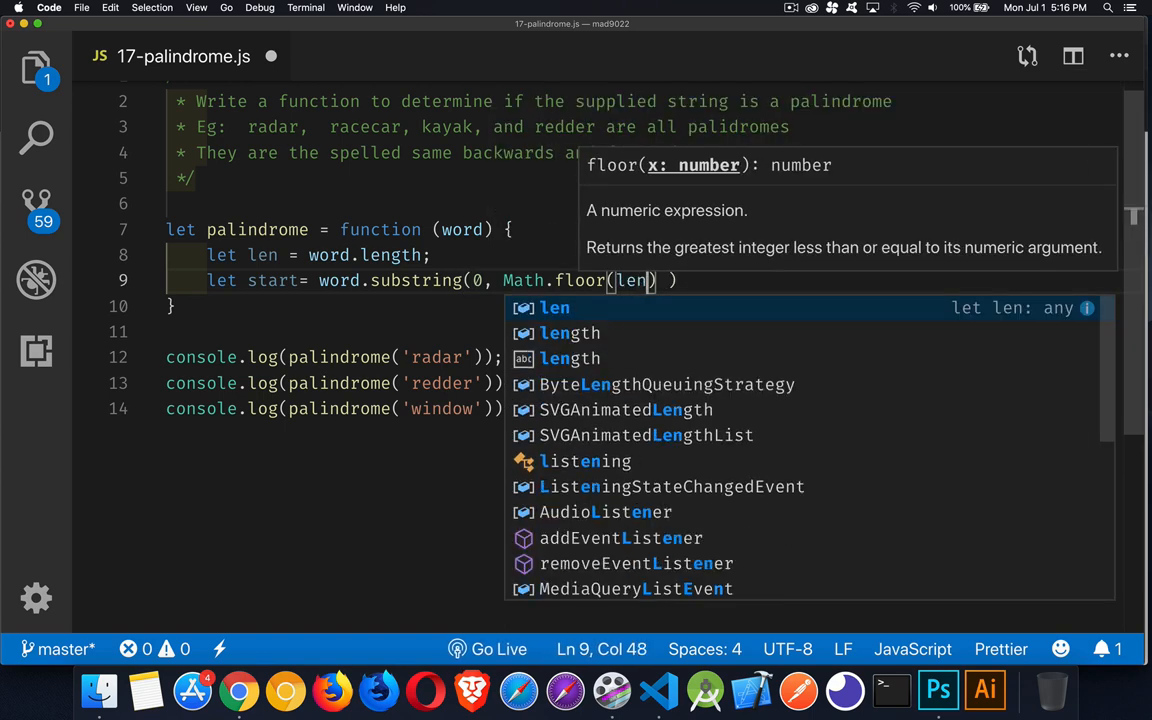
pyautogui.write('/2')
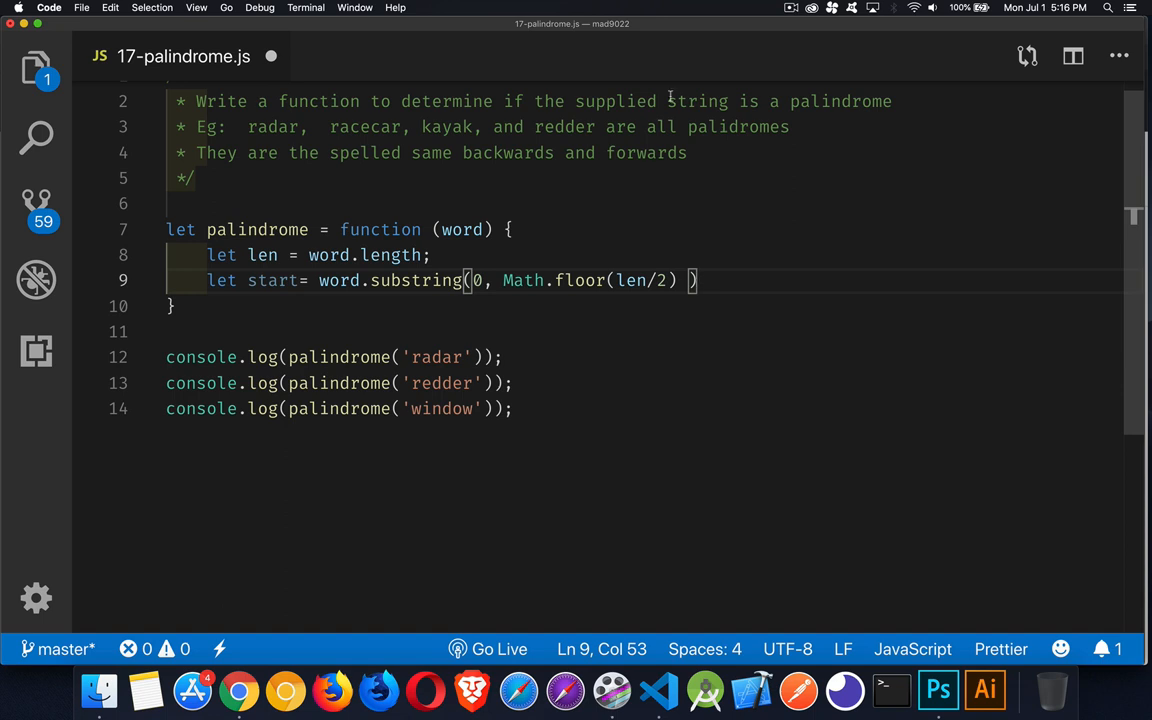
pyautogui.moveTo(762, 268)
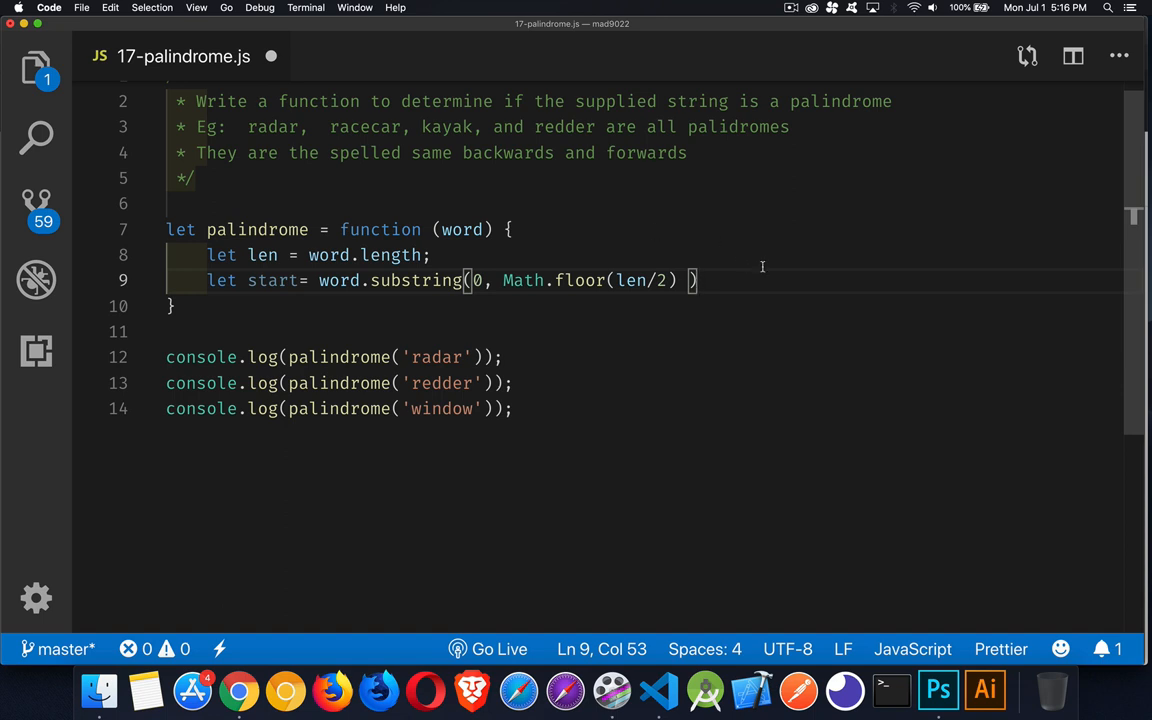
pyautogui.write('.lower')
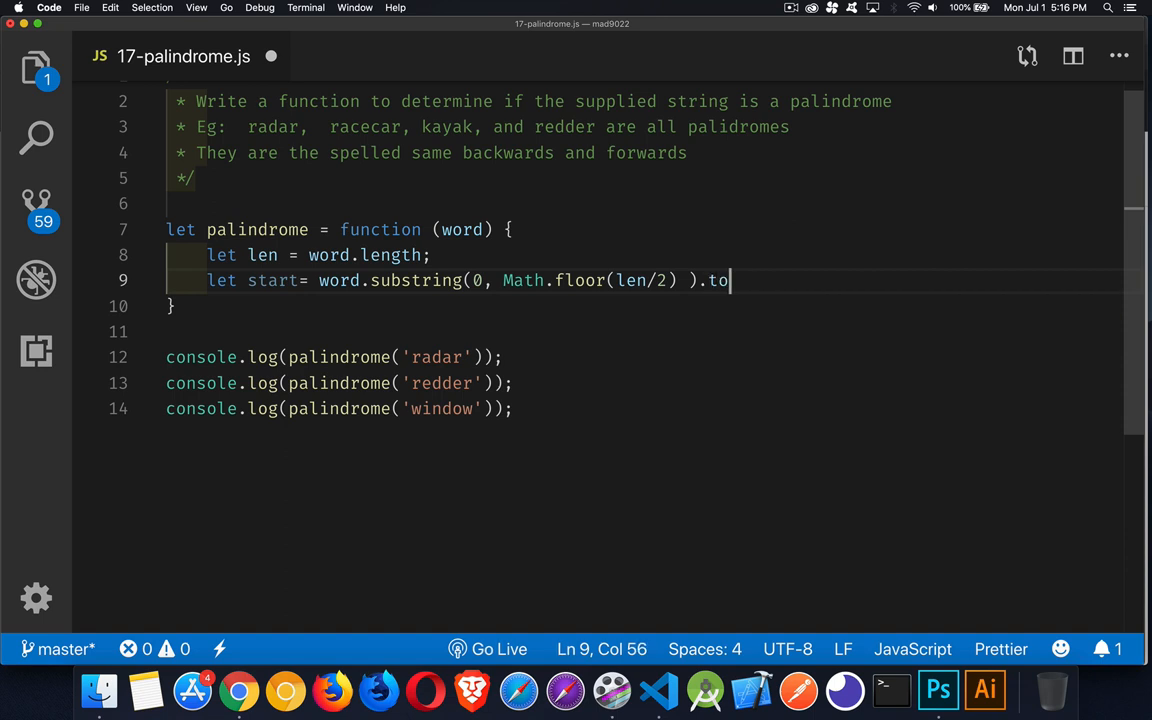
pyautogui.write('LowerCase();')
pyautogui.write('let end =')
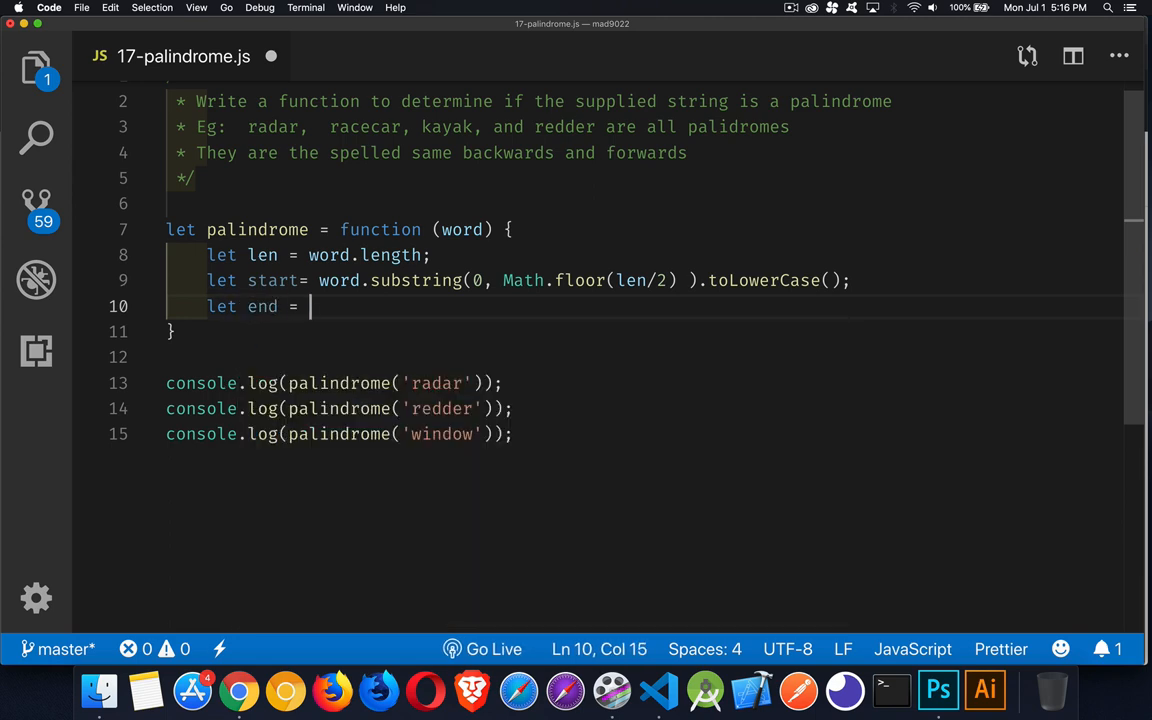
# - Set end = word.substring(len - Math.floor(len/2)).toLowerCase();
pyautogui.write('word.substring(')
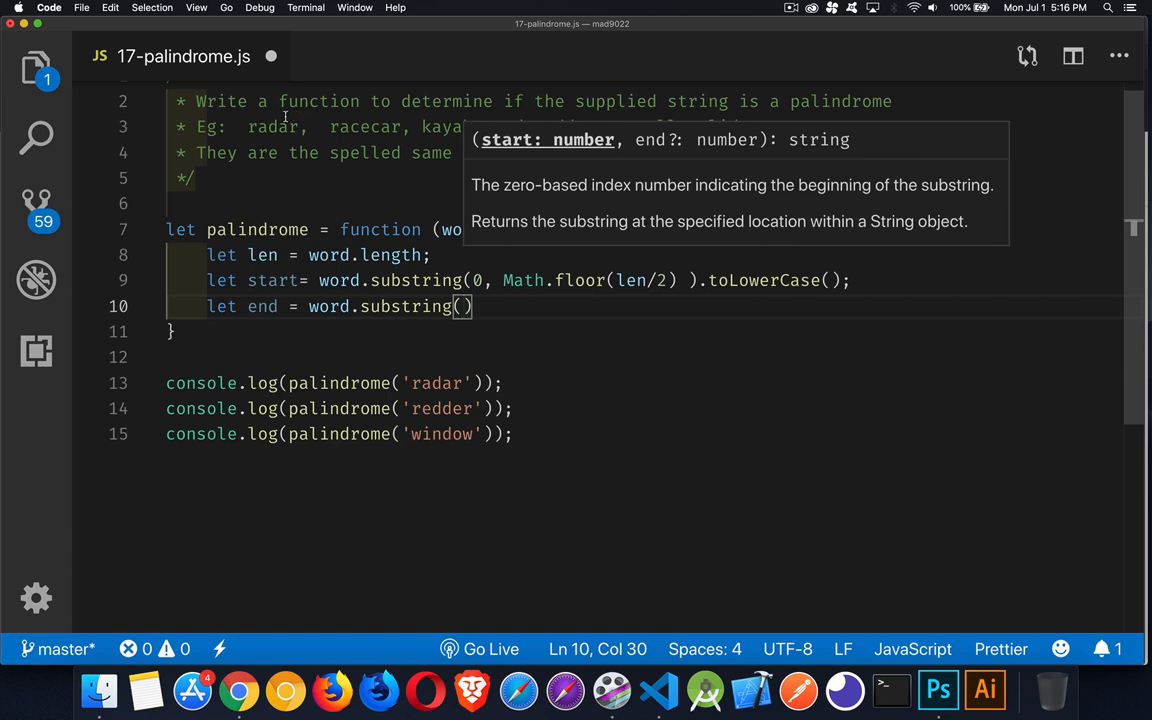
pyautogui.write('-2')
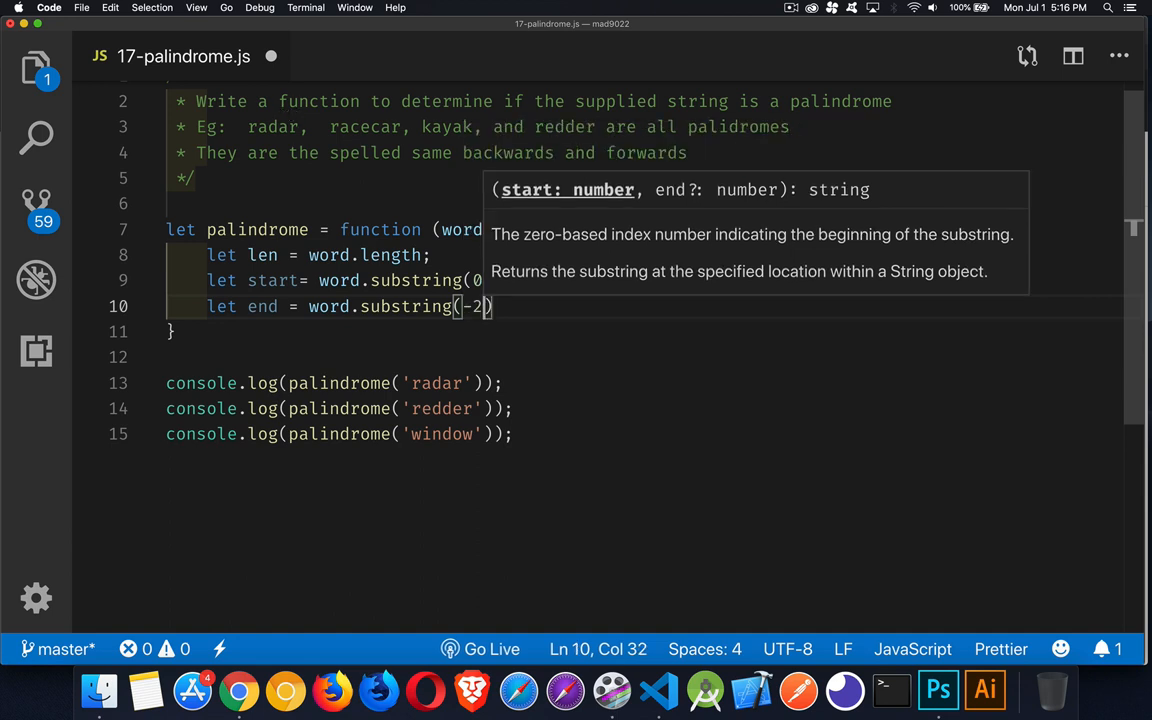
pyautogui.press('Backspace')
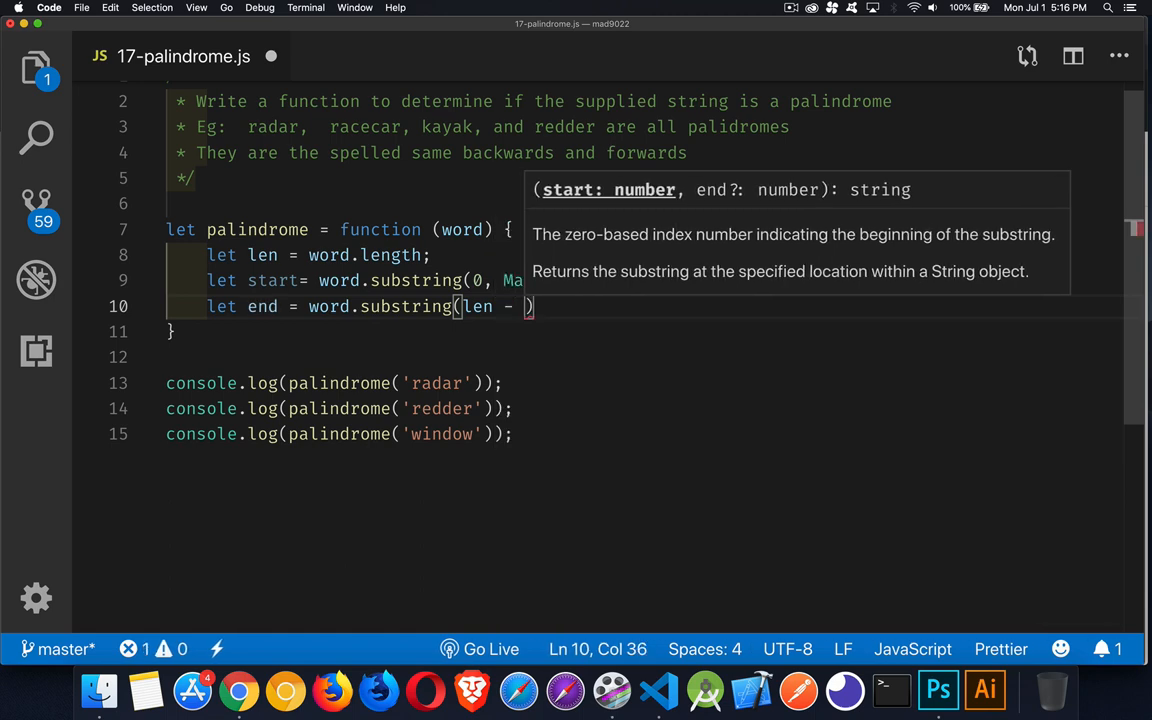
pyautogui.write('Math.floor(')
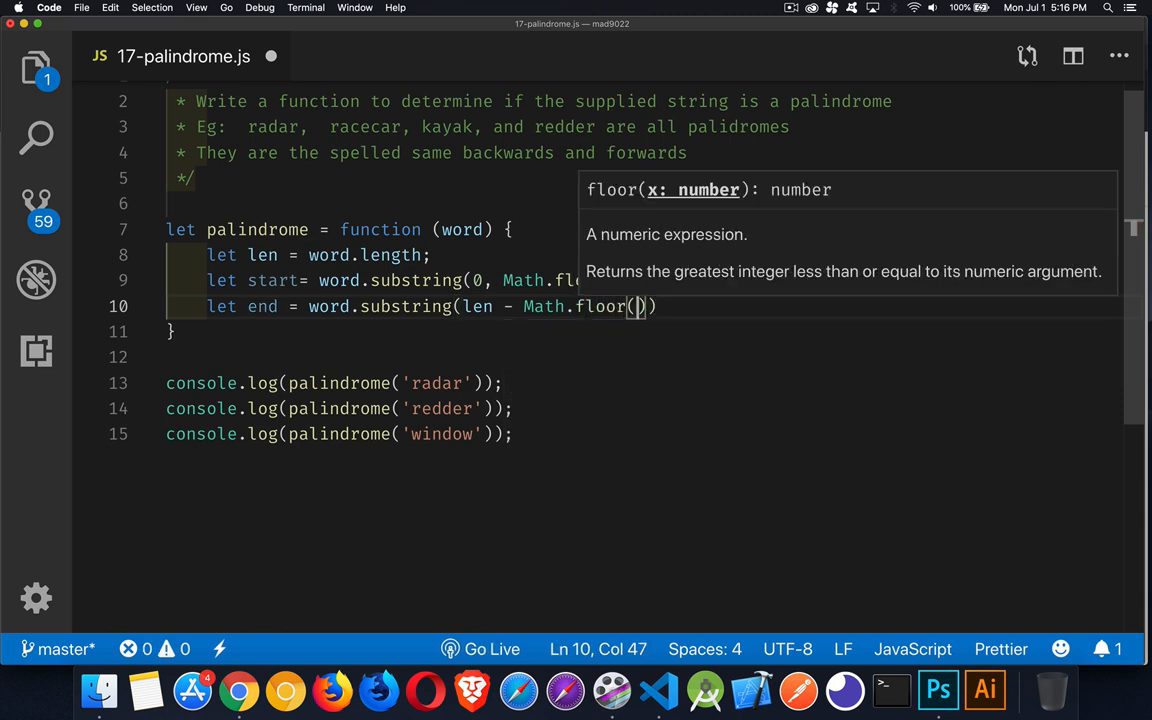
pyautogui.write('len/2')
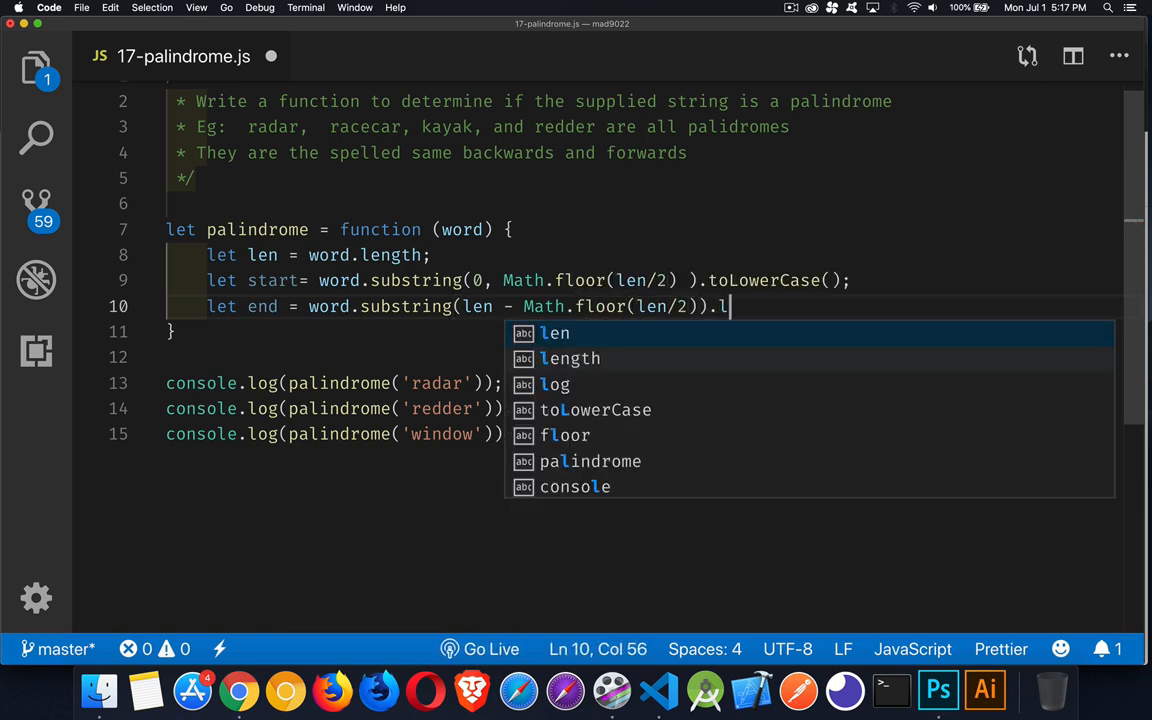
pyautogui.write('oLowerCase()')
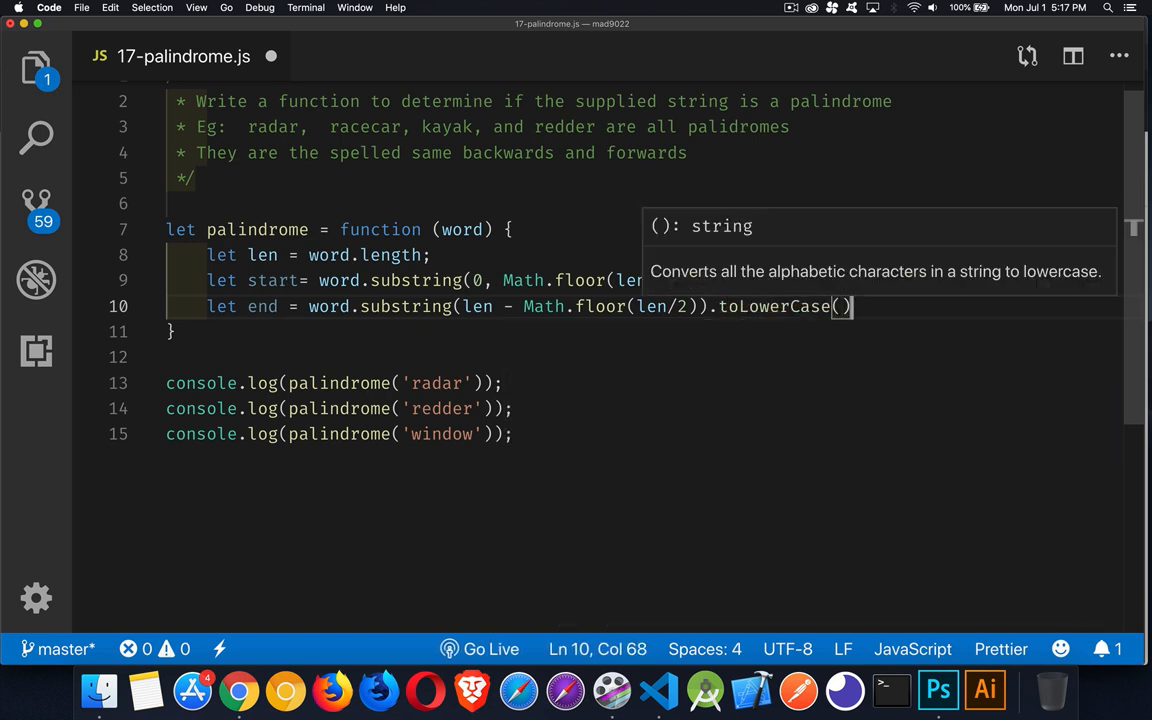
pyautogui.write(';')
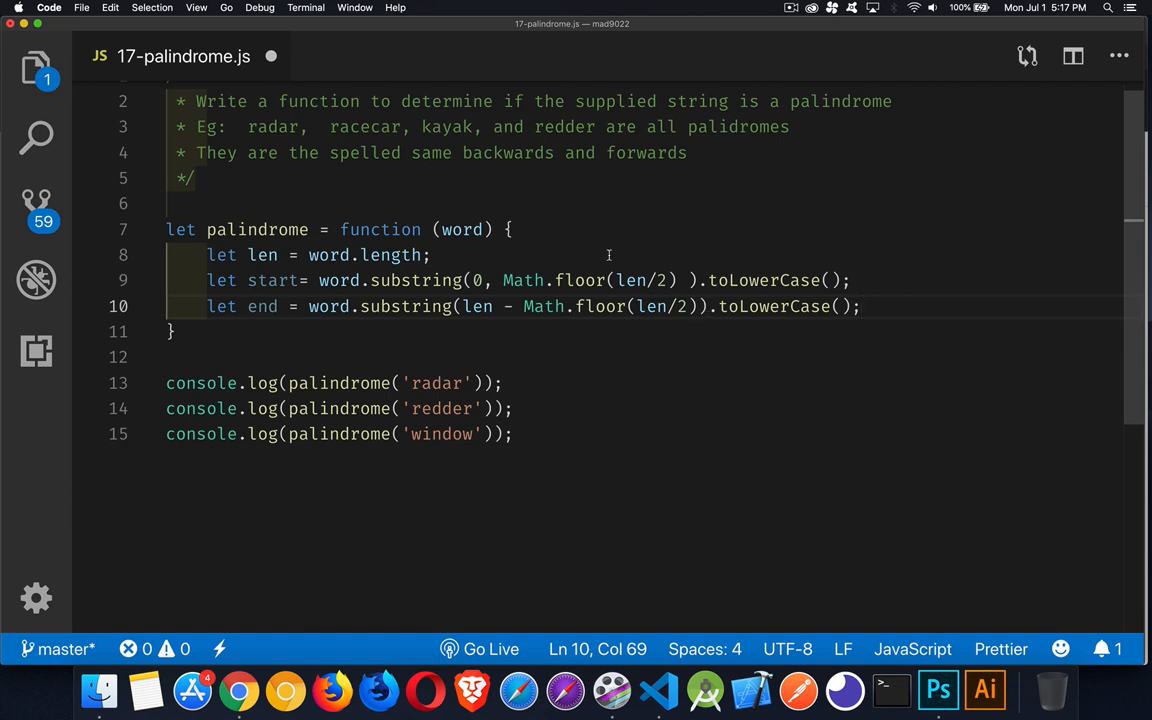
pyautogui.moveTo(624, 258)
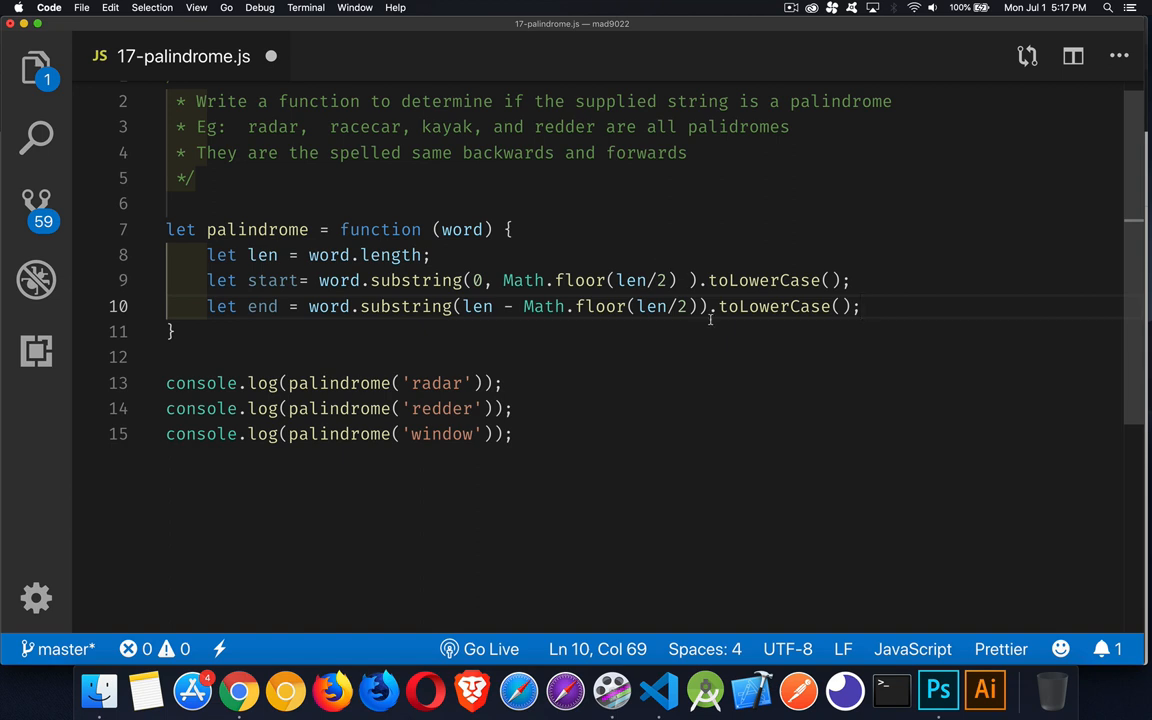
pyautogui.moveTo(262, 306)
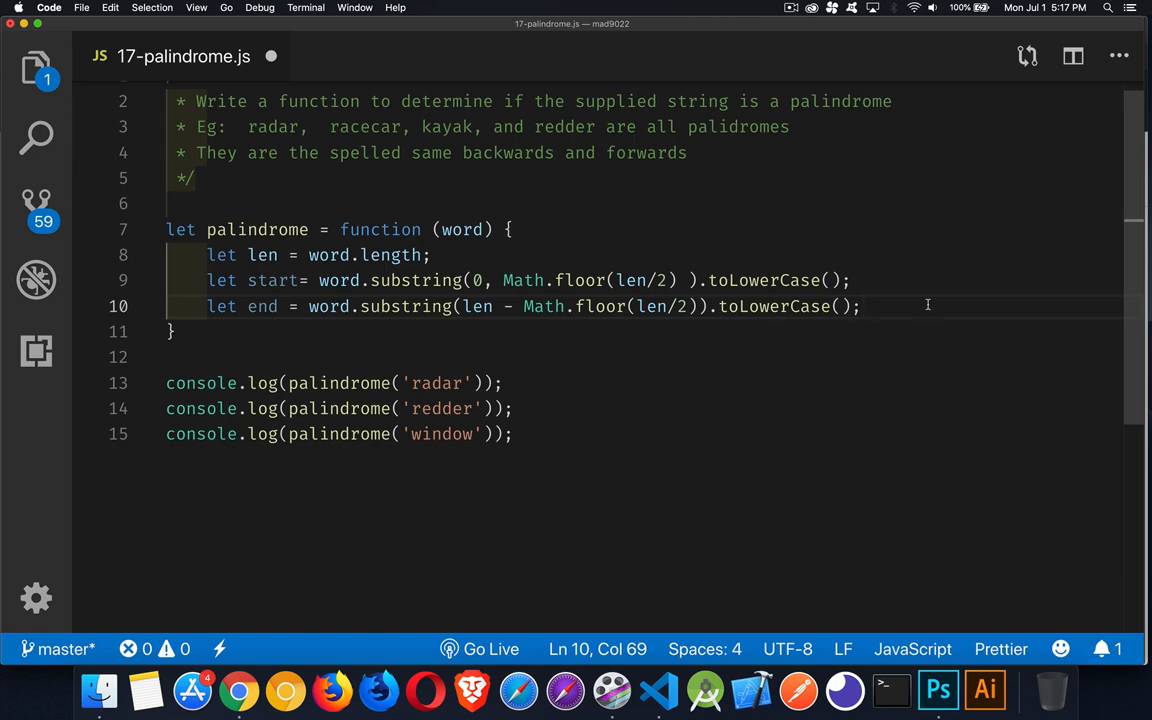
# - Add console.log(start, end) inside the palindrome function
pyautogui.write('conso')
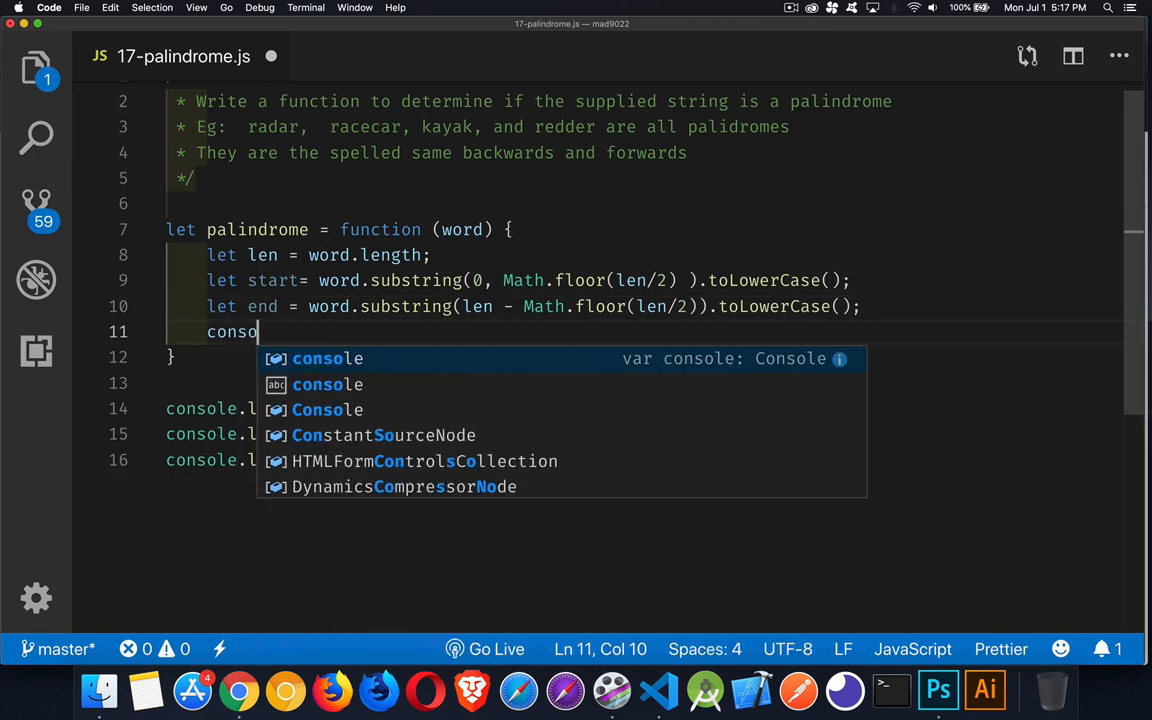
pyautogui.write('le.log(start, end);')
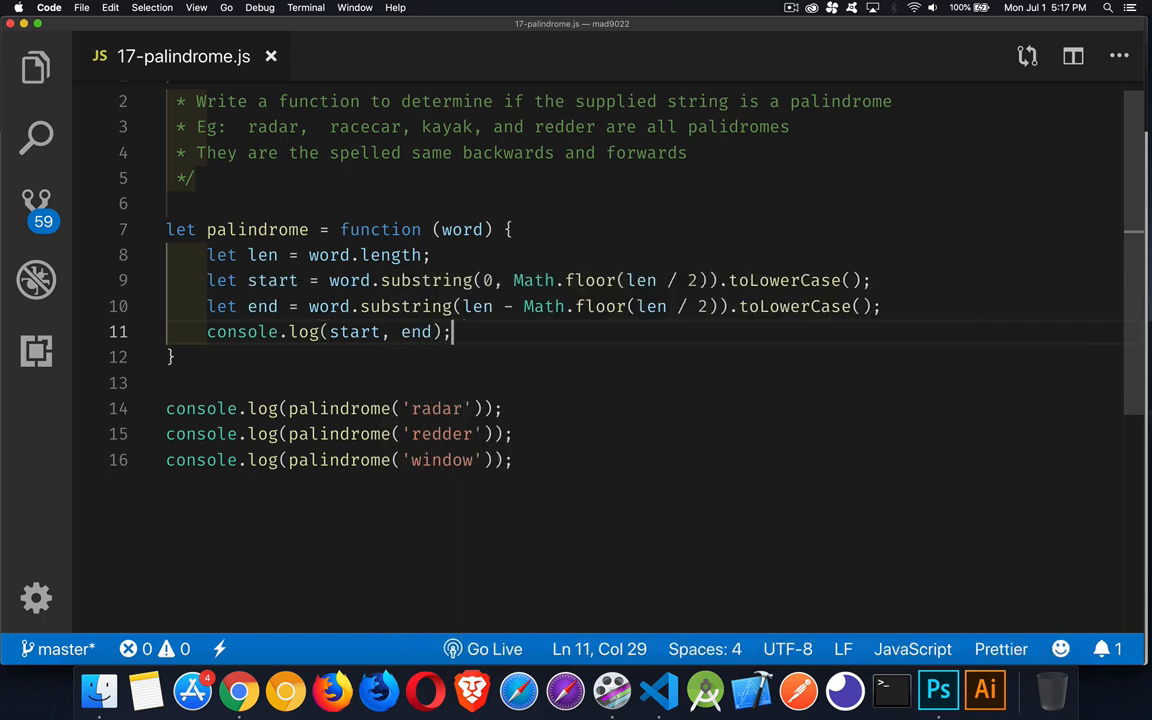
pyautogui.moveTo(668, 548)
pyautogui.write('node 17-palindrome.js')
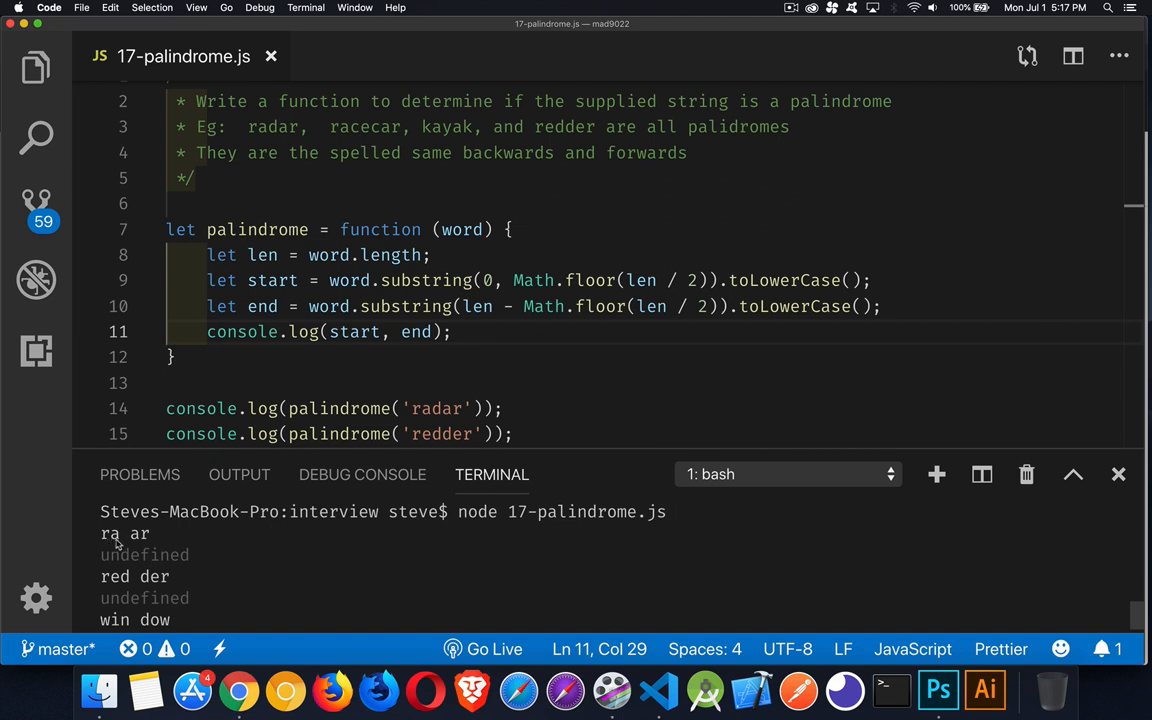
pyautogui.moveTo(182, 580)
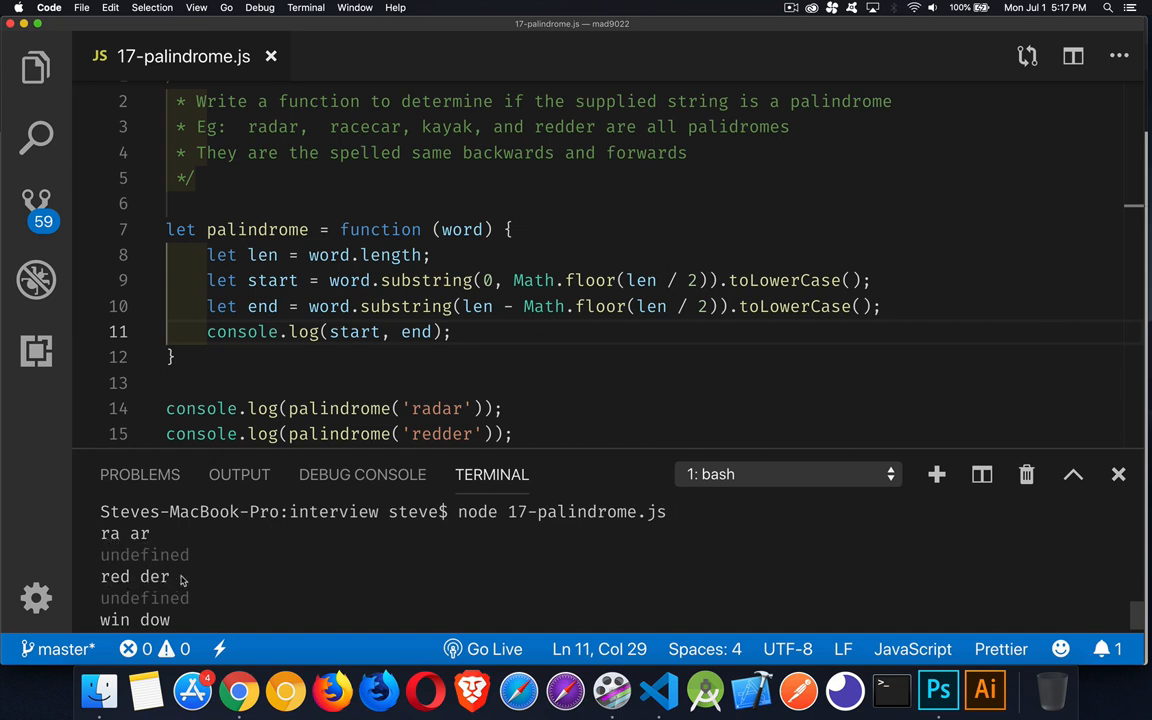
pyautogui.moveTo(212, 592)
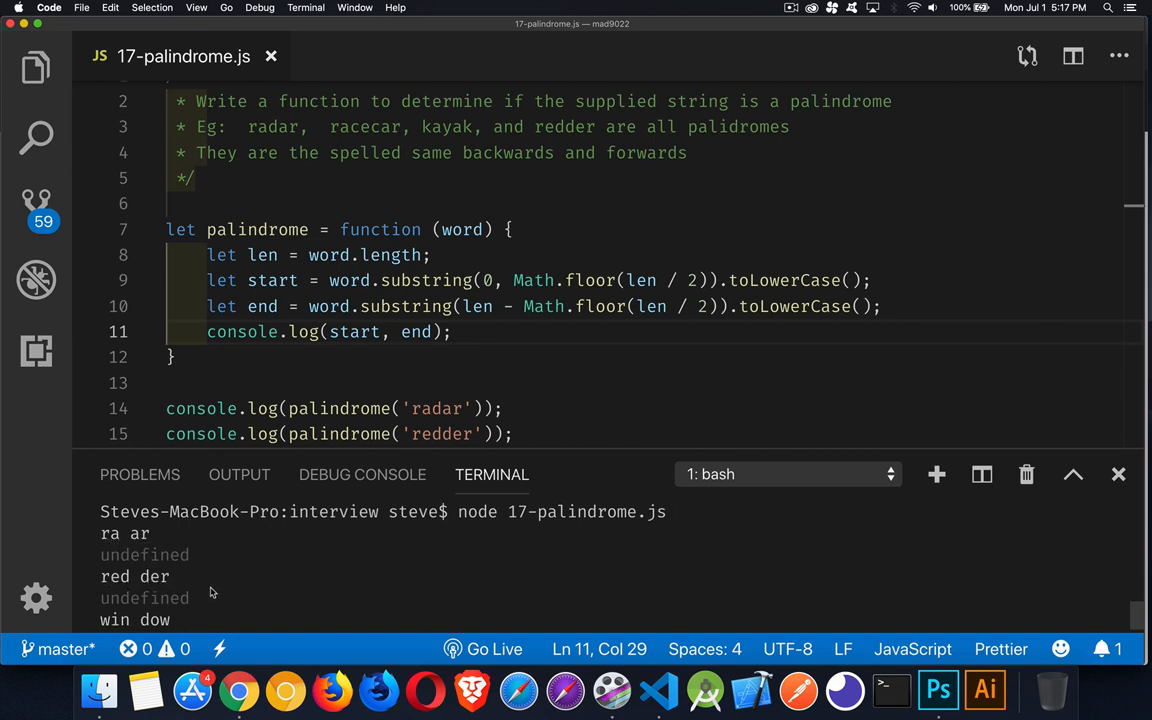
pyautogui.moveTo(112, 536)
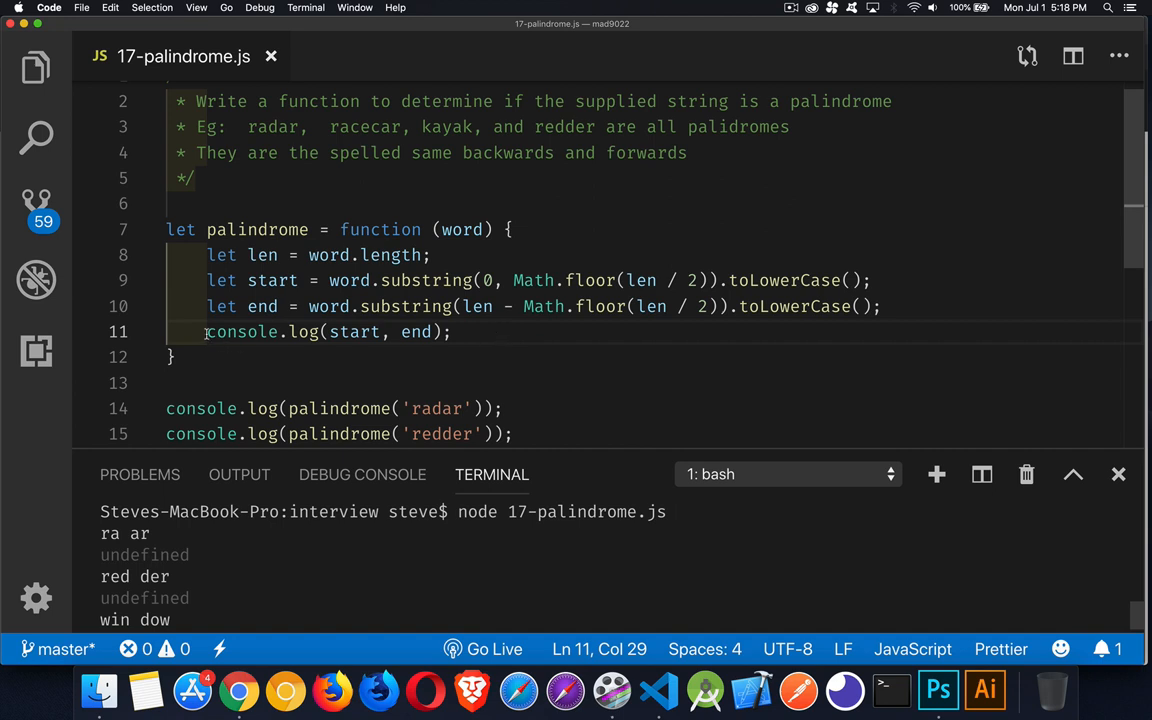
# - Comment out the log and add let flip = end.split('').reverse().join('')
pyautogui.write('//')
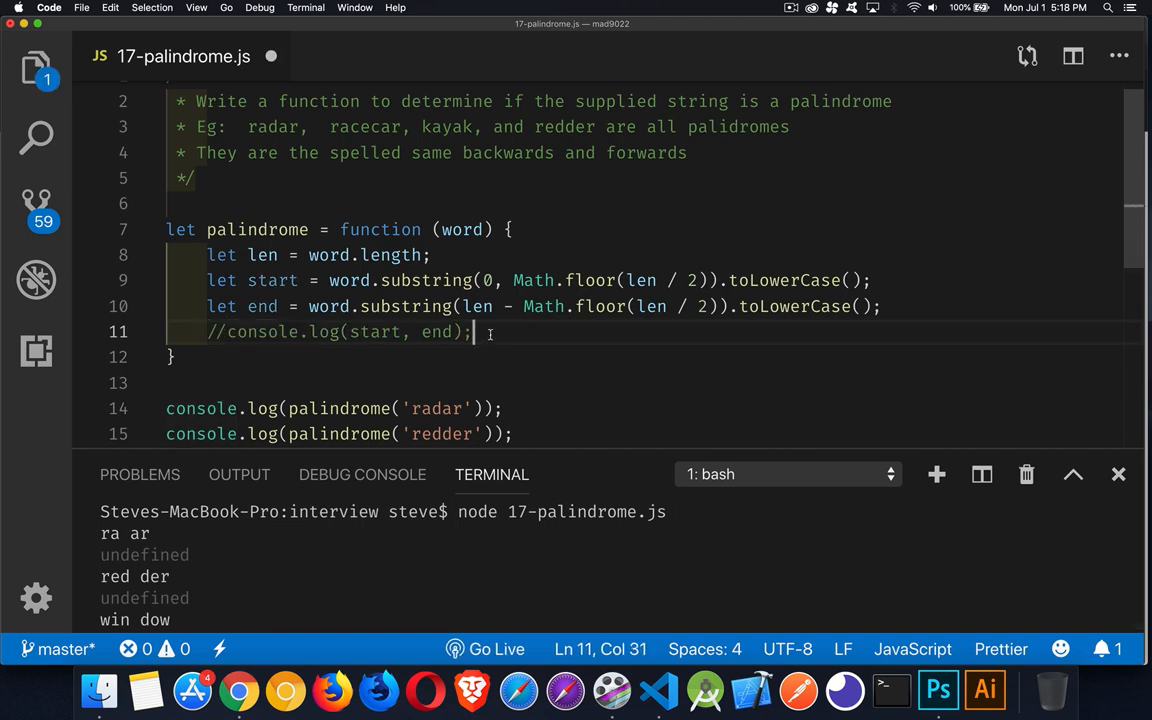
pyautogui.write('let fli')
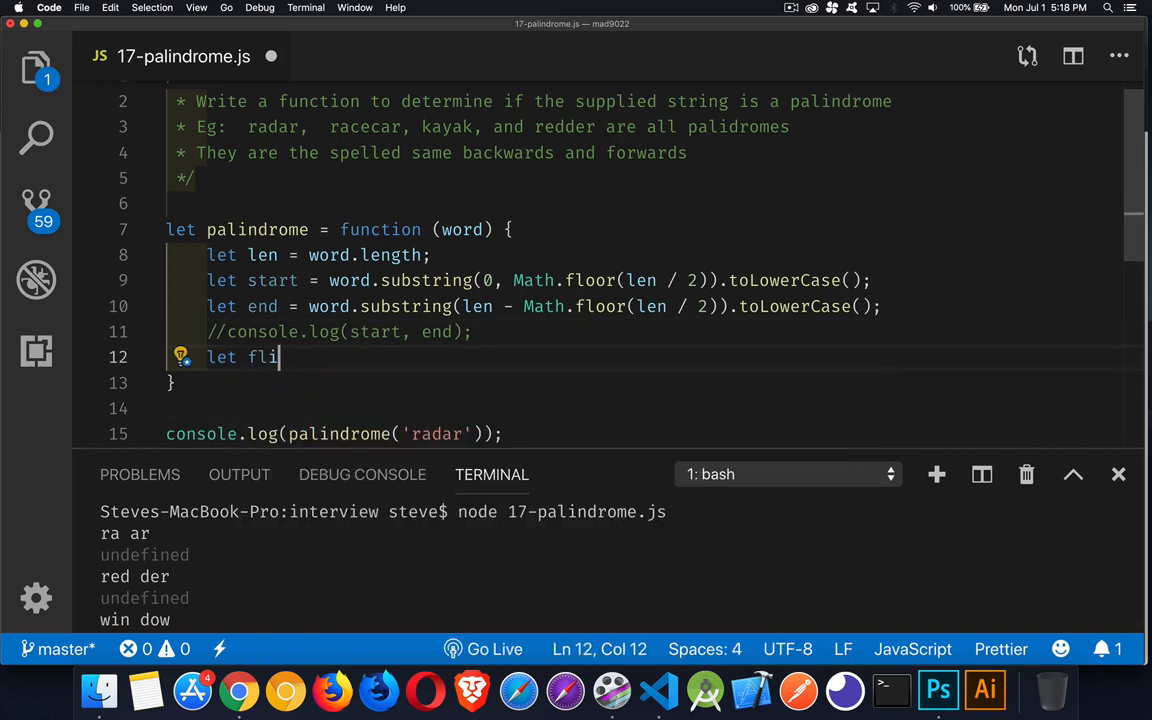
pyautogui.write('p =')
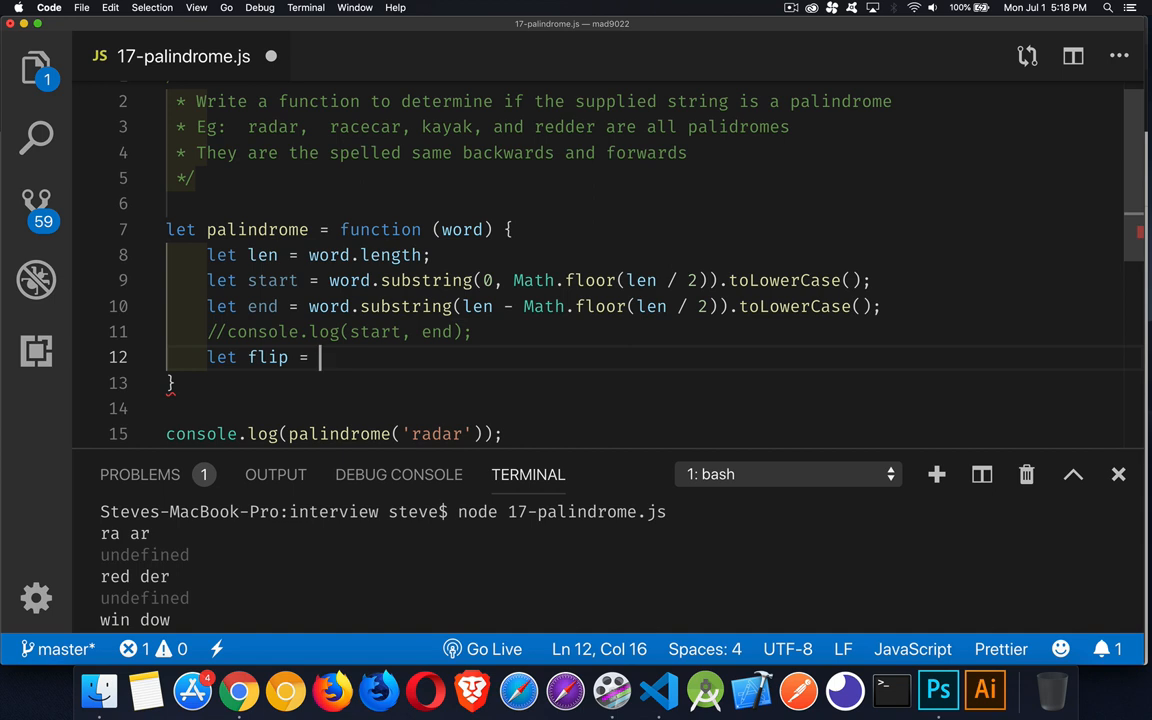
pyautogui.write('end')
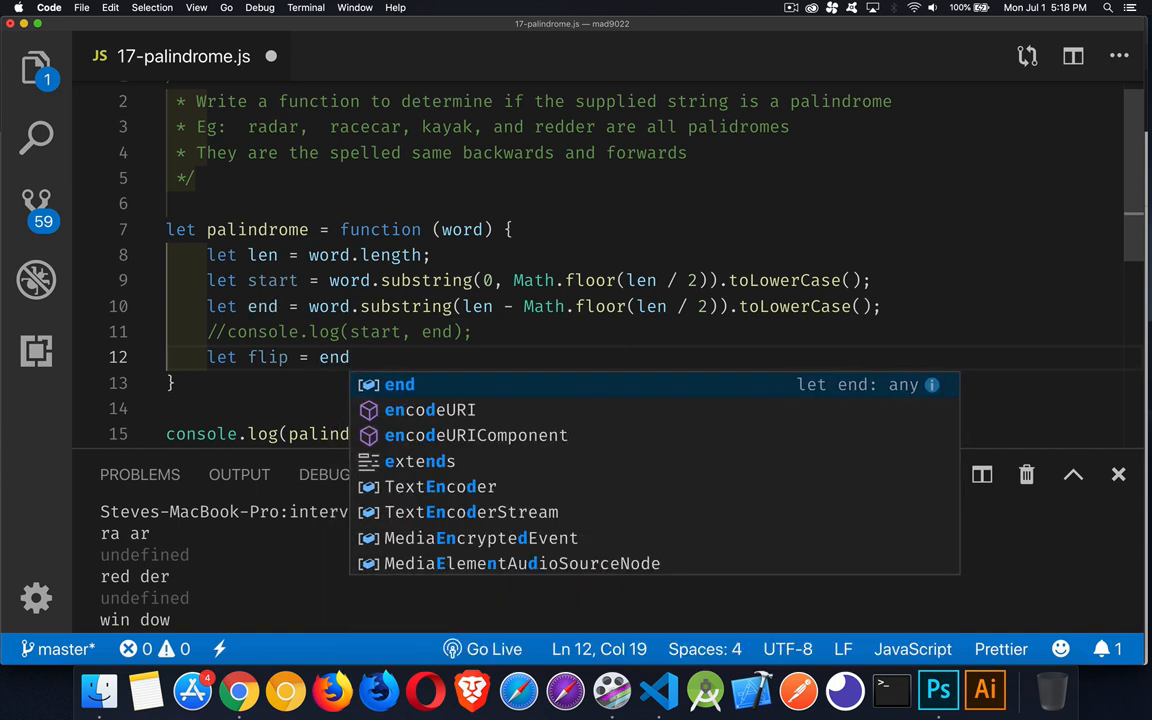
pyautogui.write(".split('")
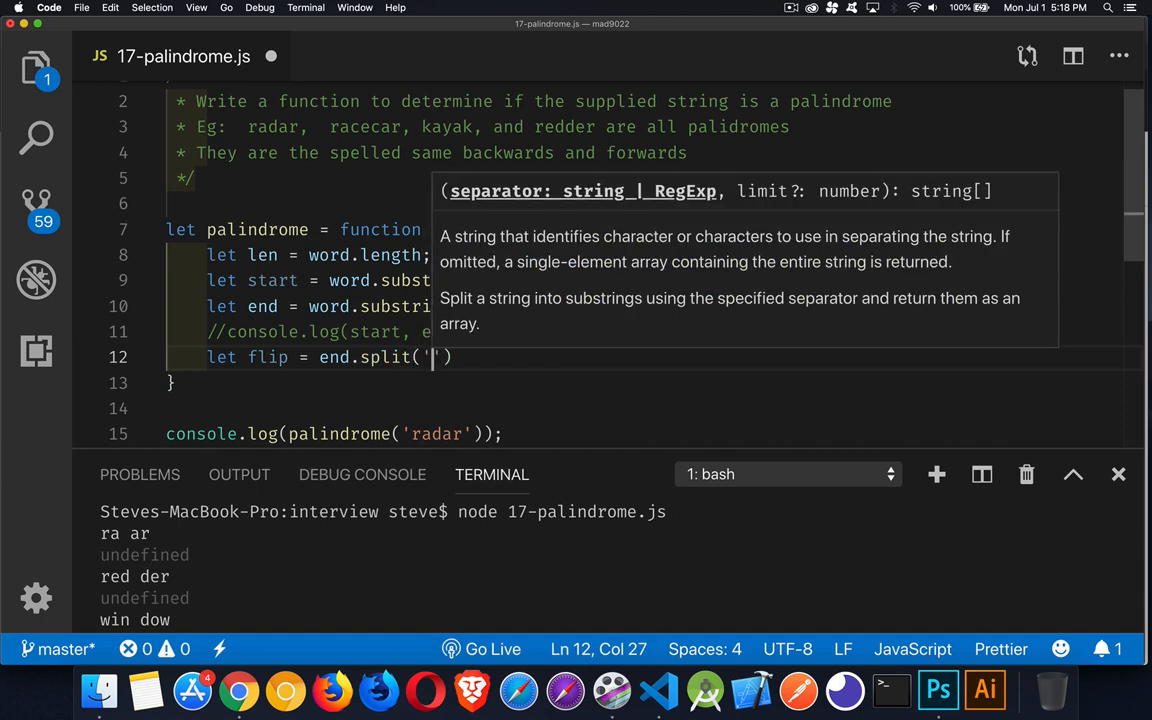
pyautogui.write("'")
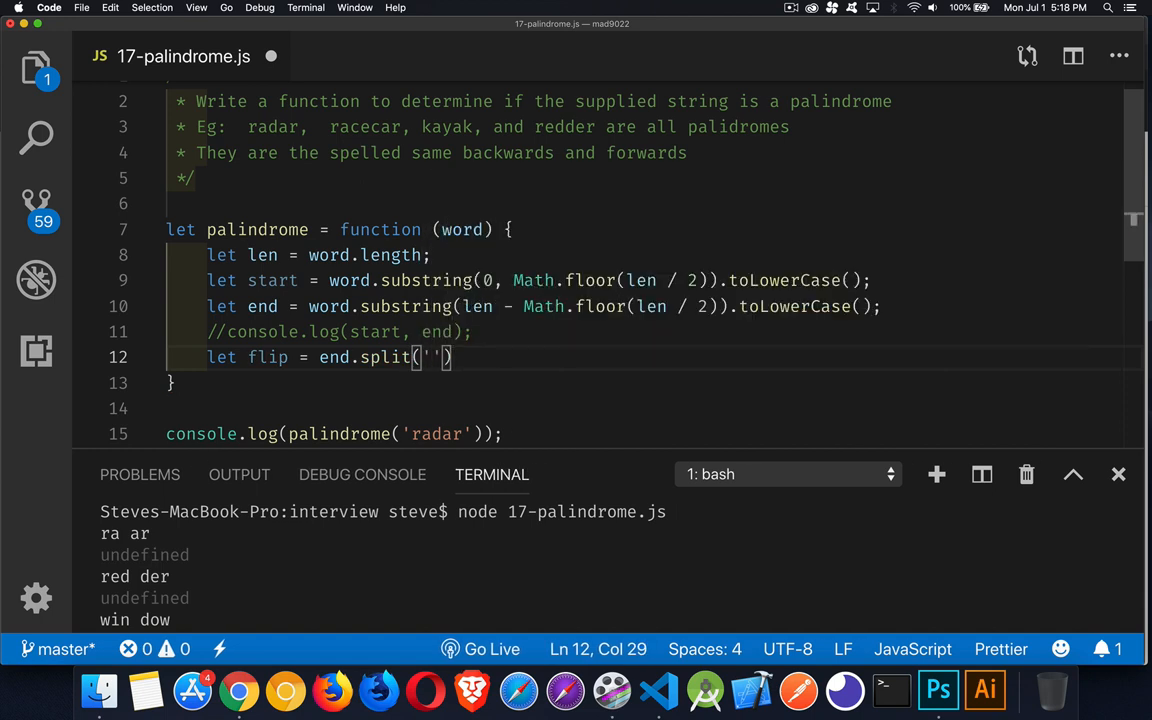
pyautogui.write('.rever')
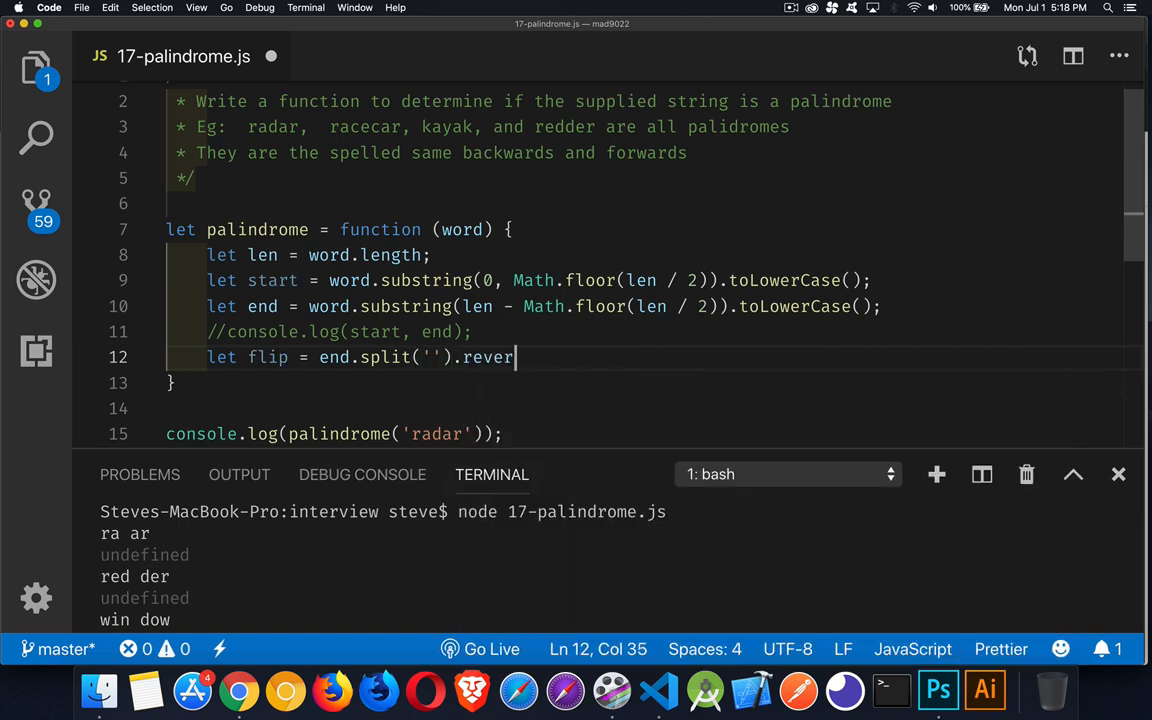
pyautogui.write('se().')
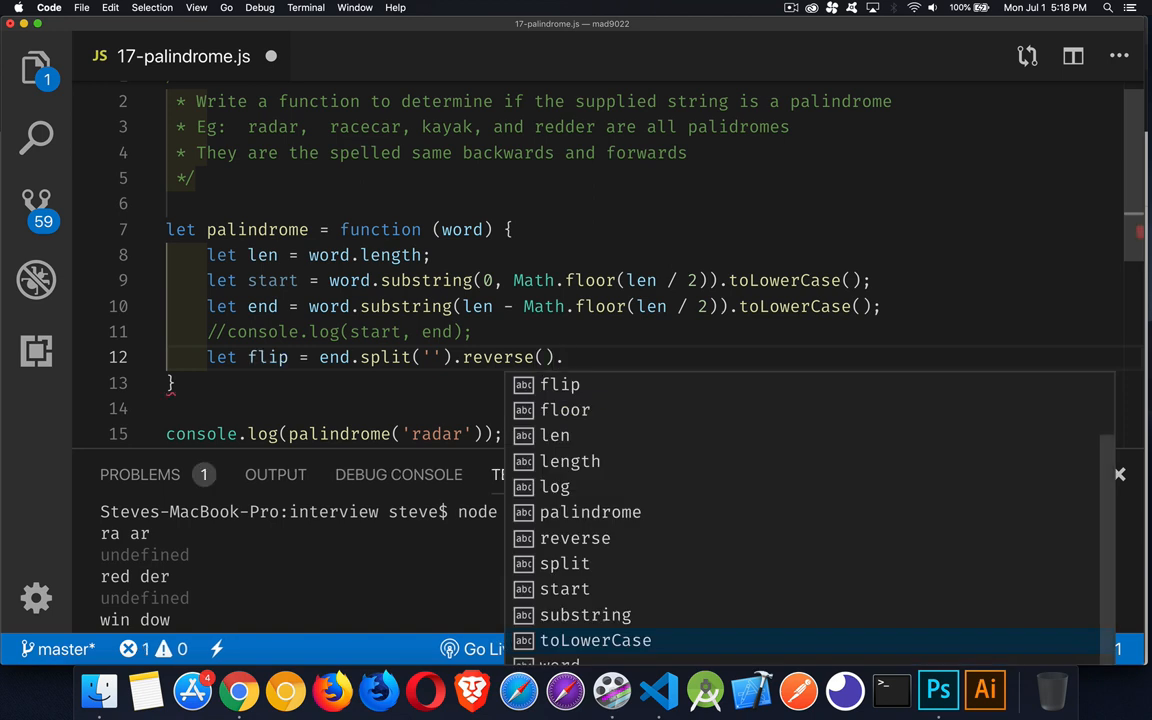
pyautogui.write('join()')
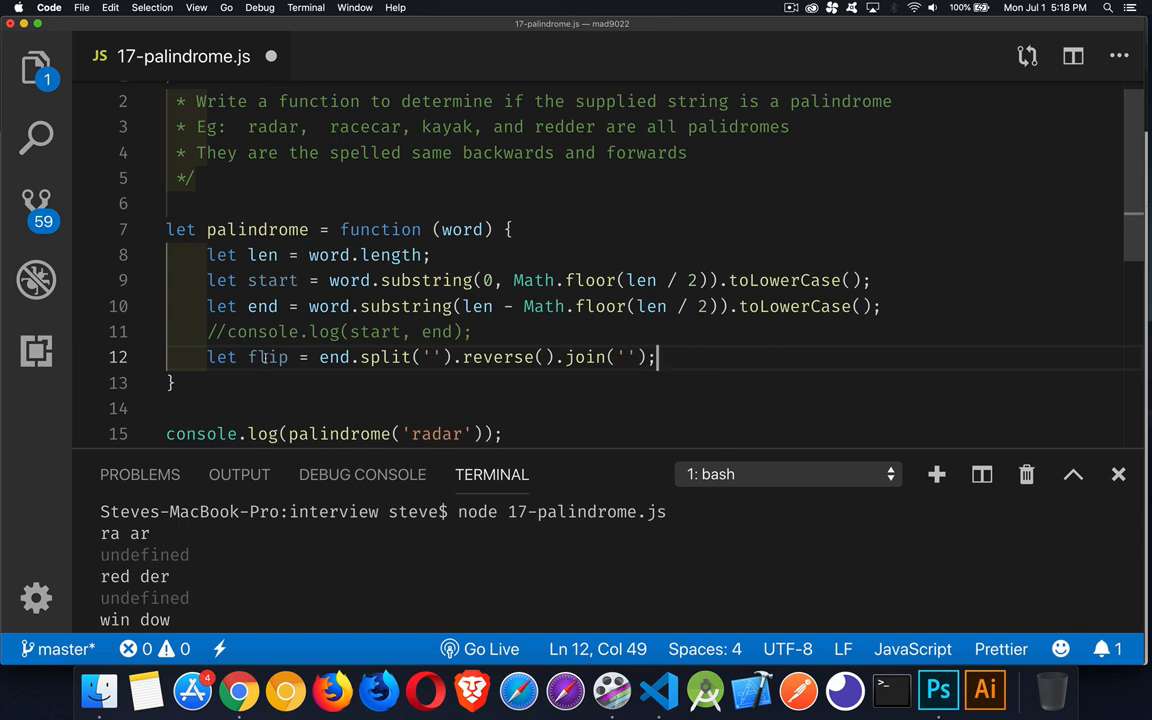
pyautogui.moveTo(268, 356)
pyautogui.write('return (')
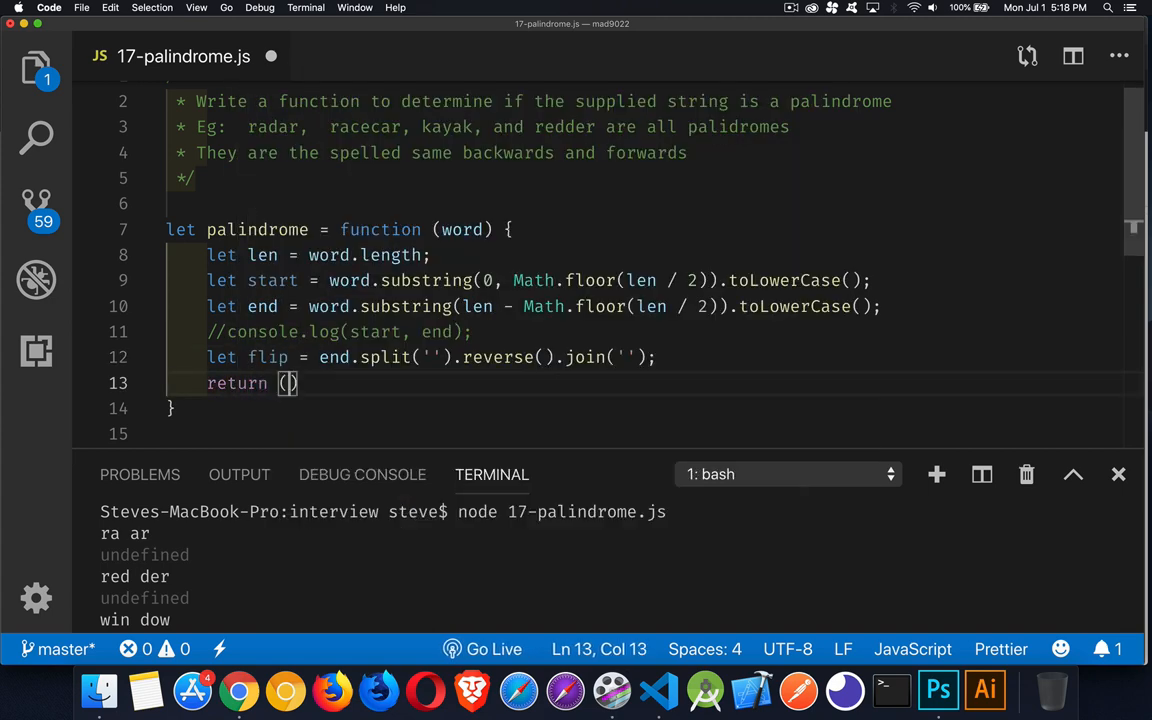
# - Return (start === flip) so the run prints true, true, false
pyautogui.write('start === flip')
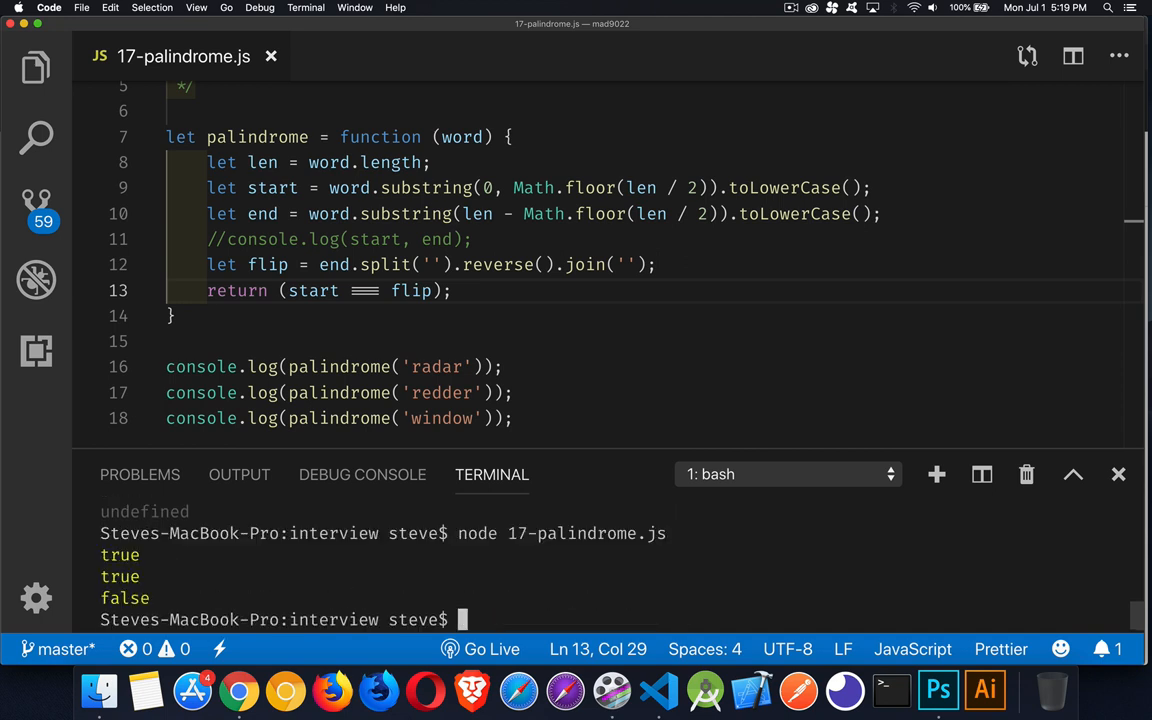
pyautogui.moveTo(210, 604)
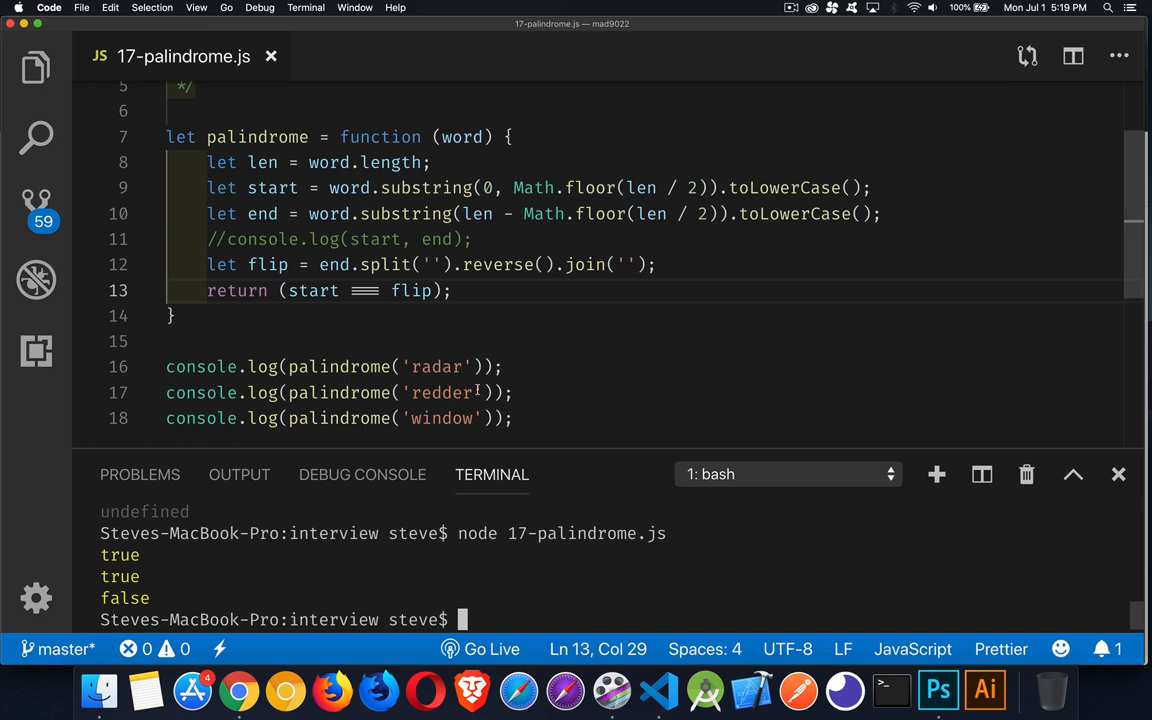
# - Comment // true, // true, // false beside the radar, redder and window calls
pyautogui.write('//')
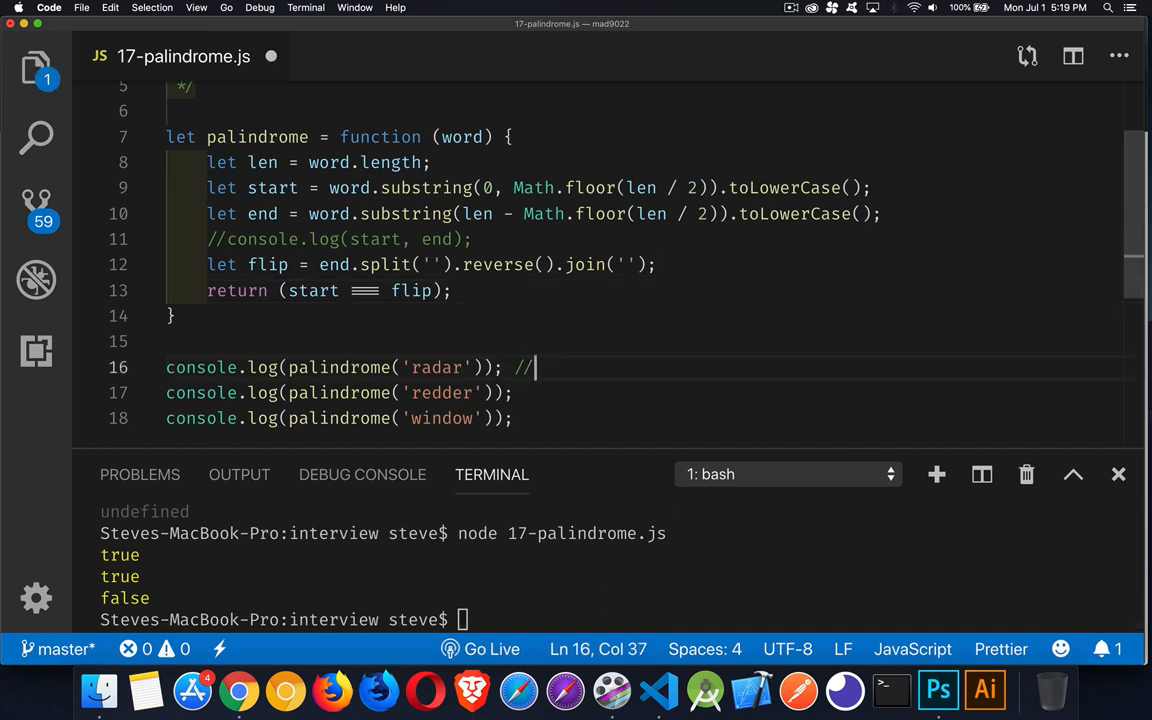
pyautogui.write('true')
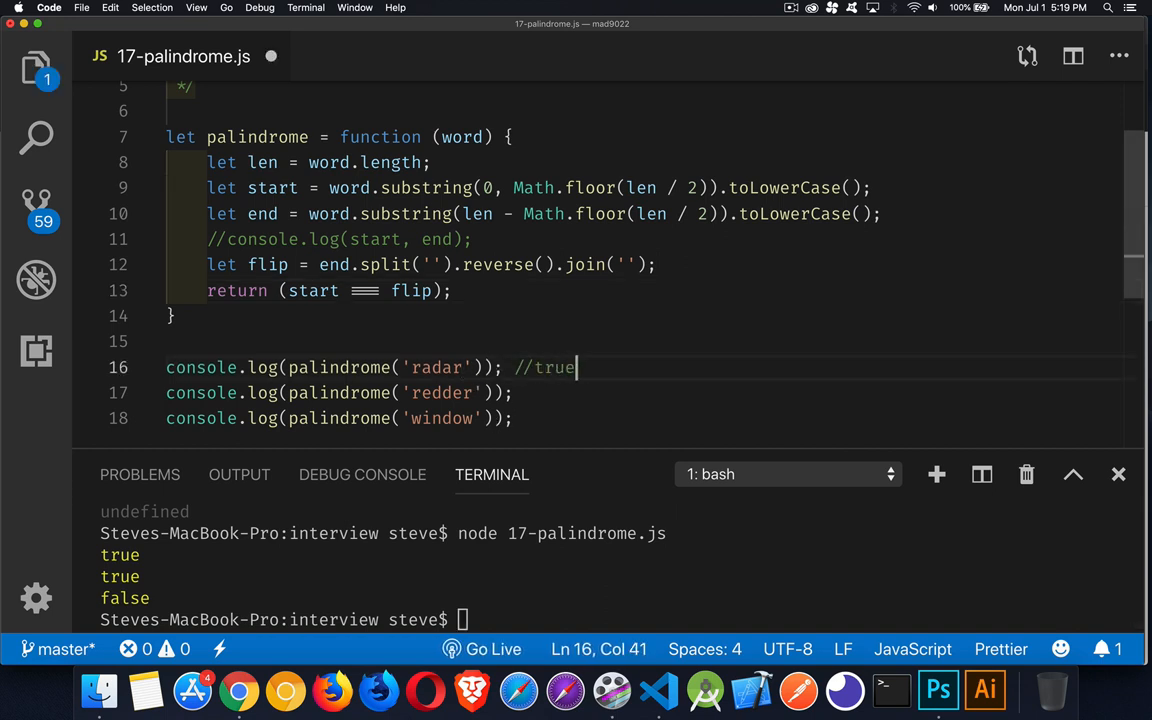
pyautogui.write('//true')
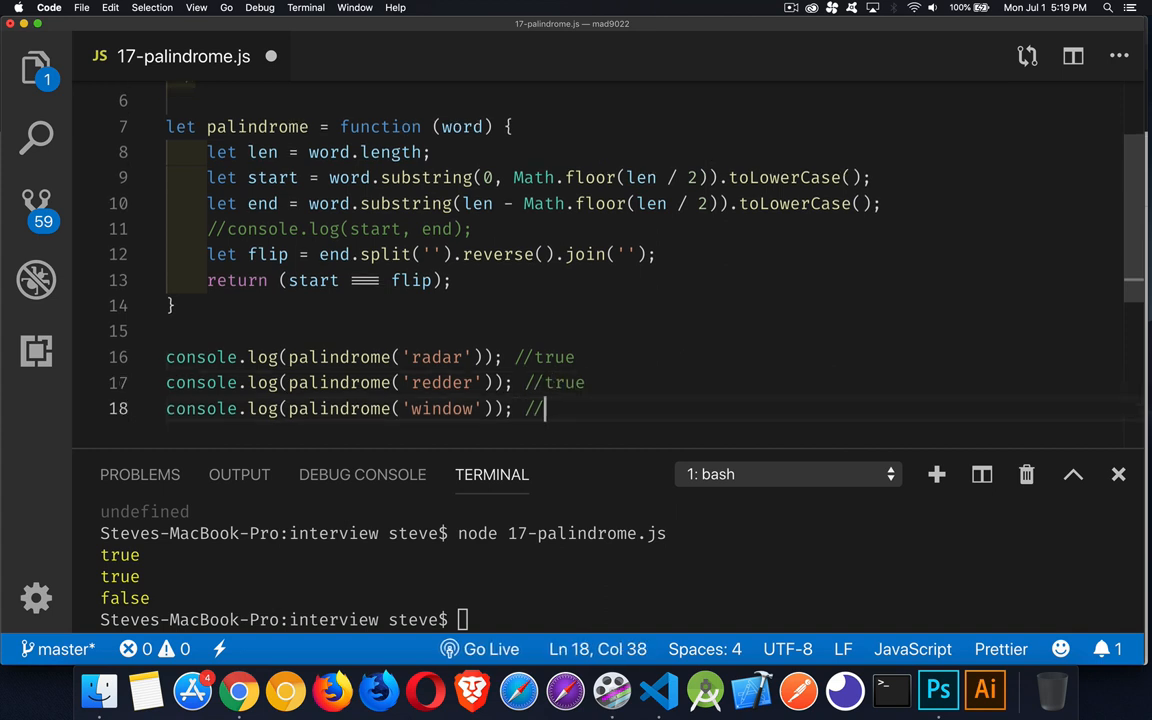
pyautogui.write('false')
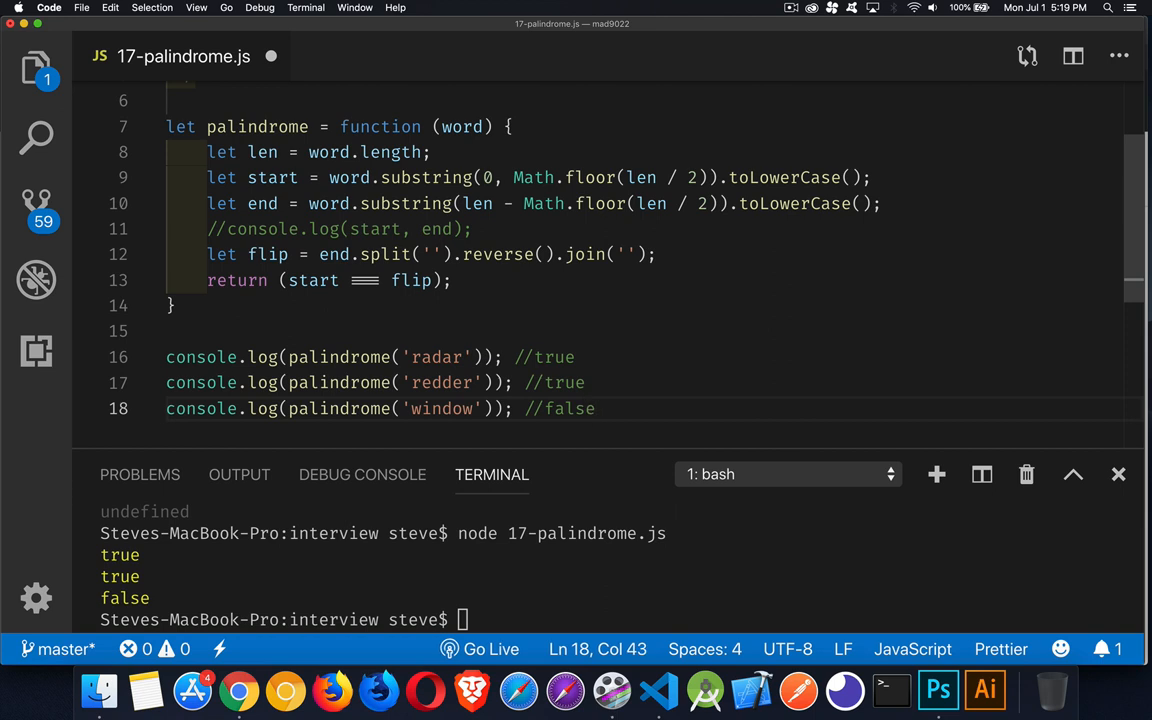